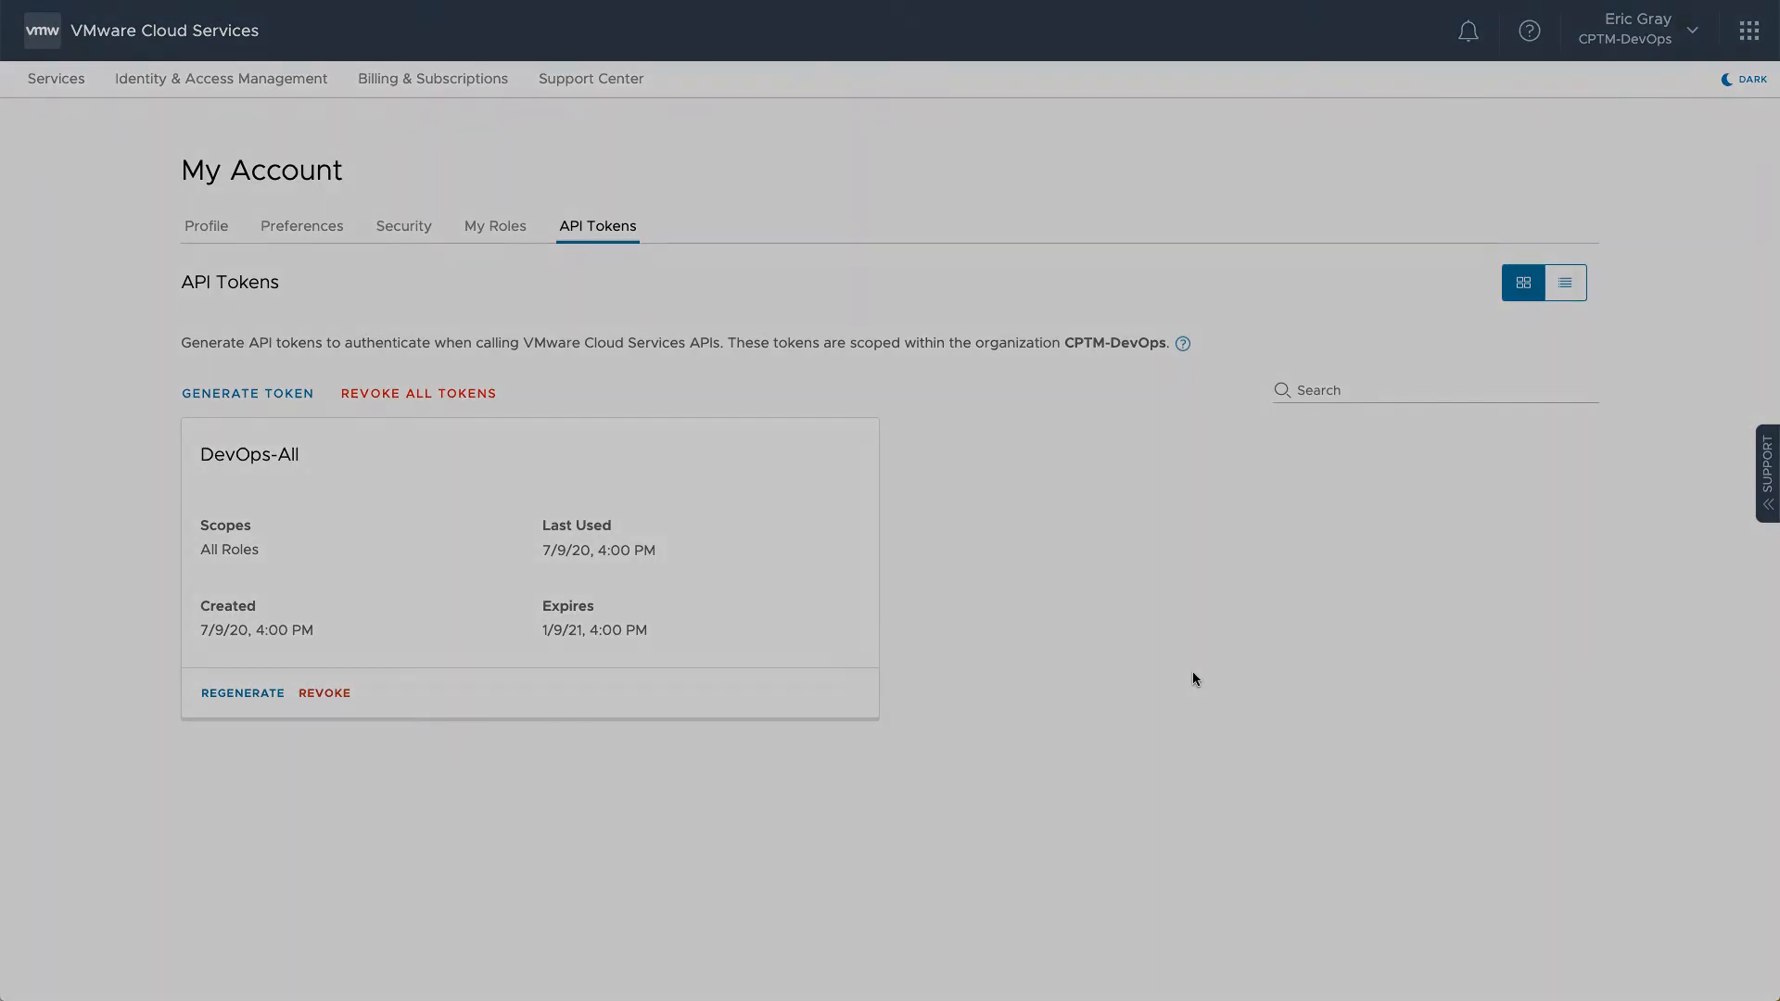
- Go to My Account from the account menu and show its empty API Tokens tab
left_click(55, 78)
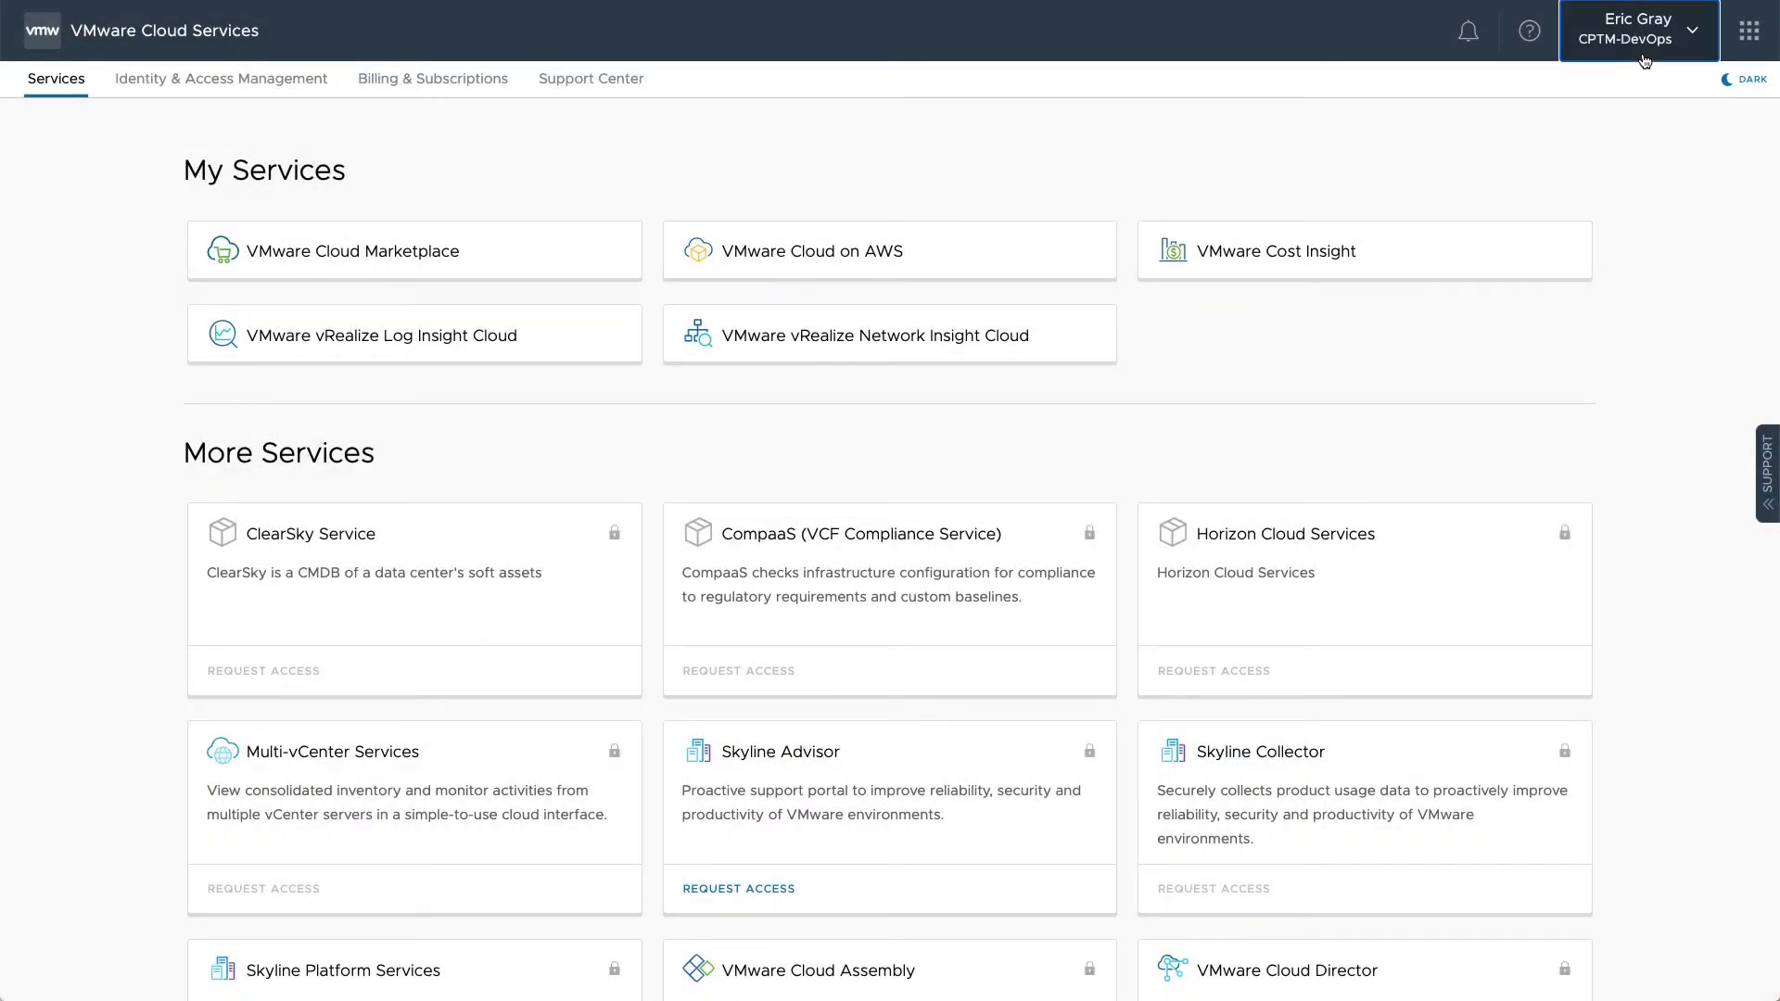
left_click(1639, 31)
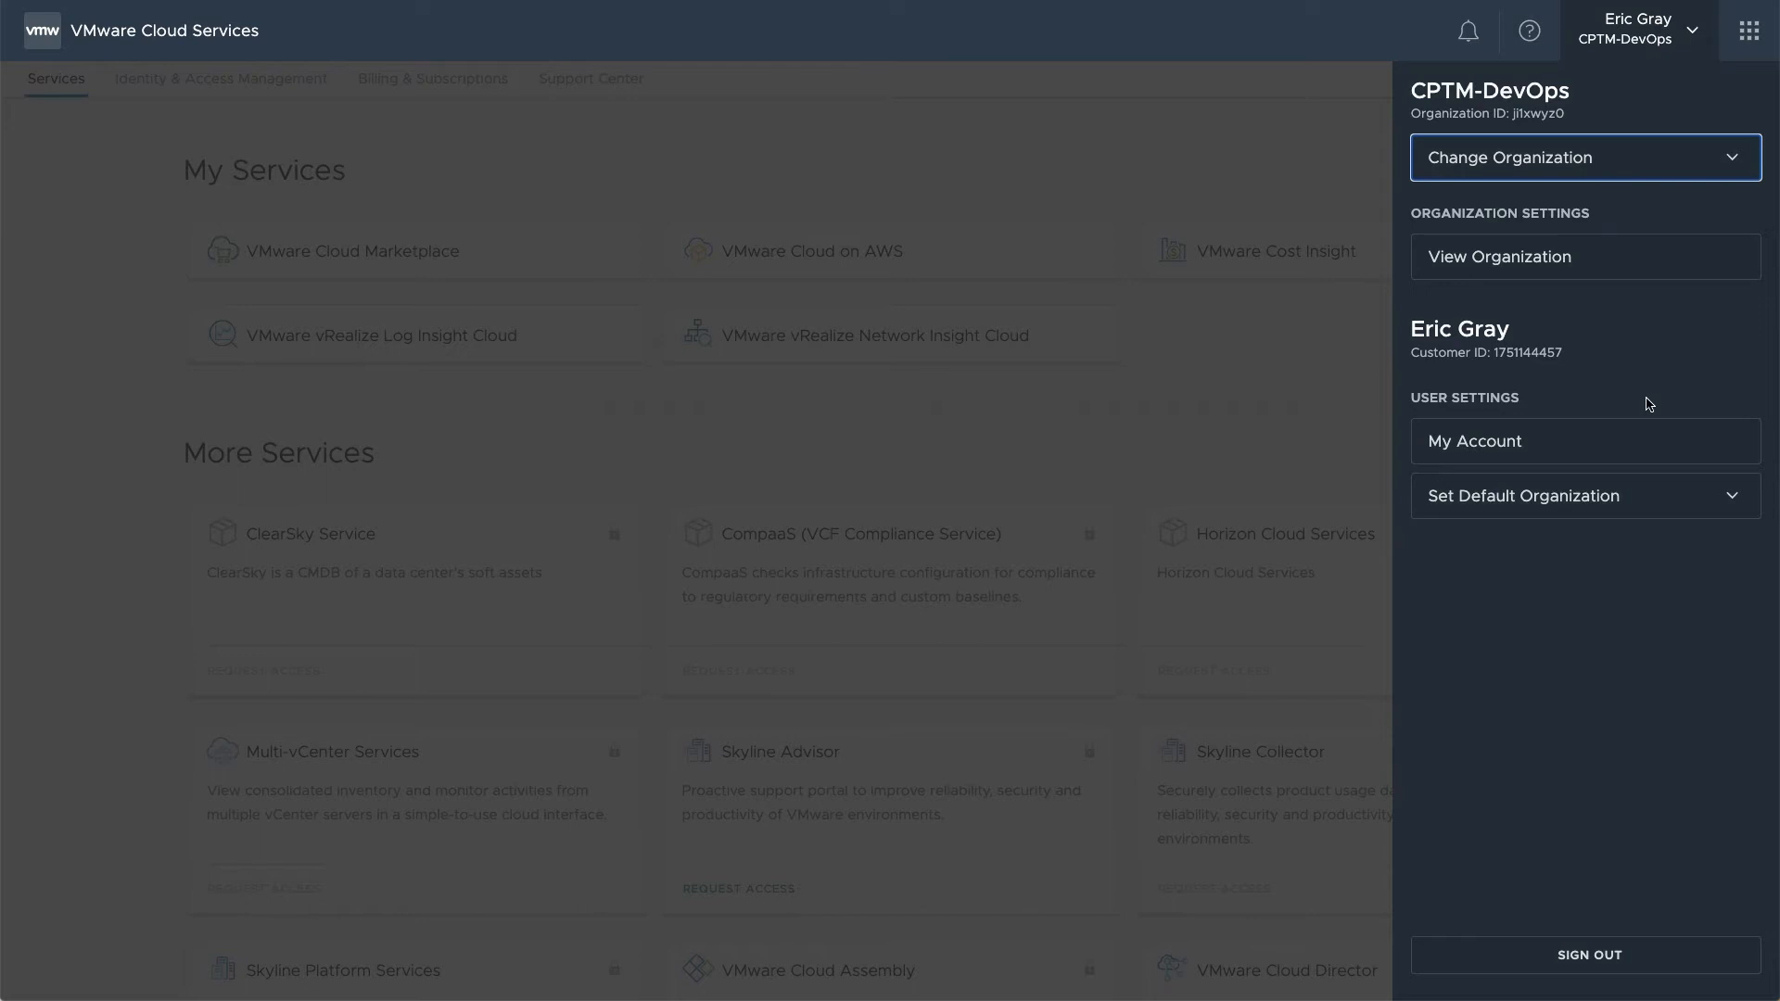
left_click(1476, 440)
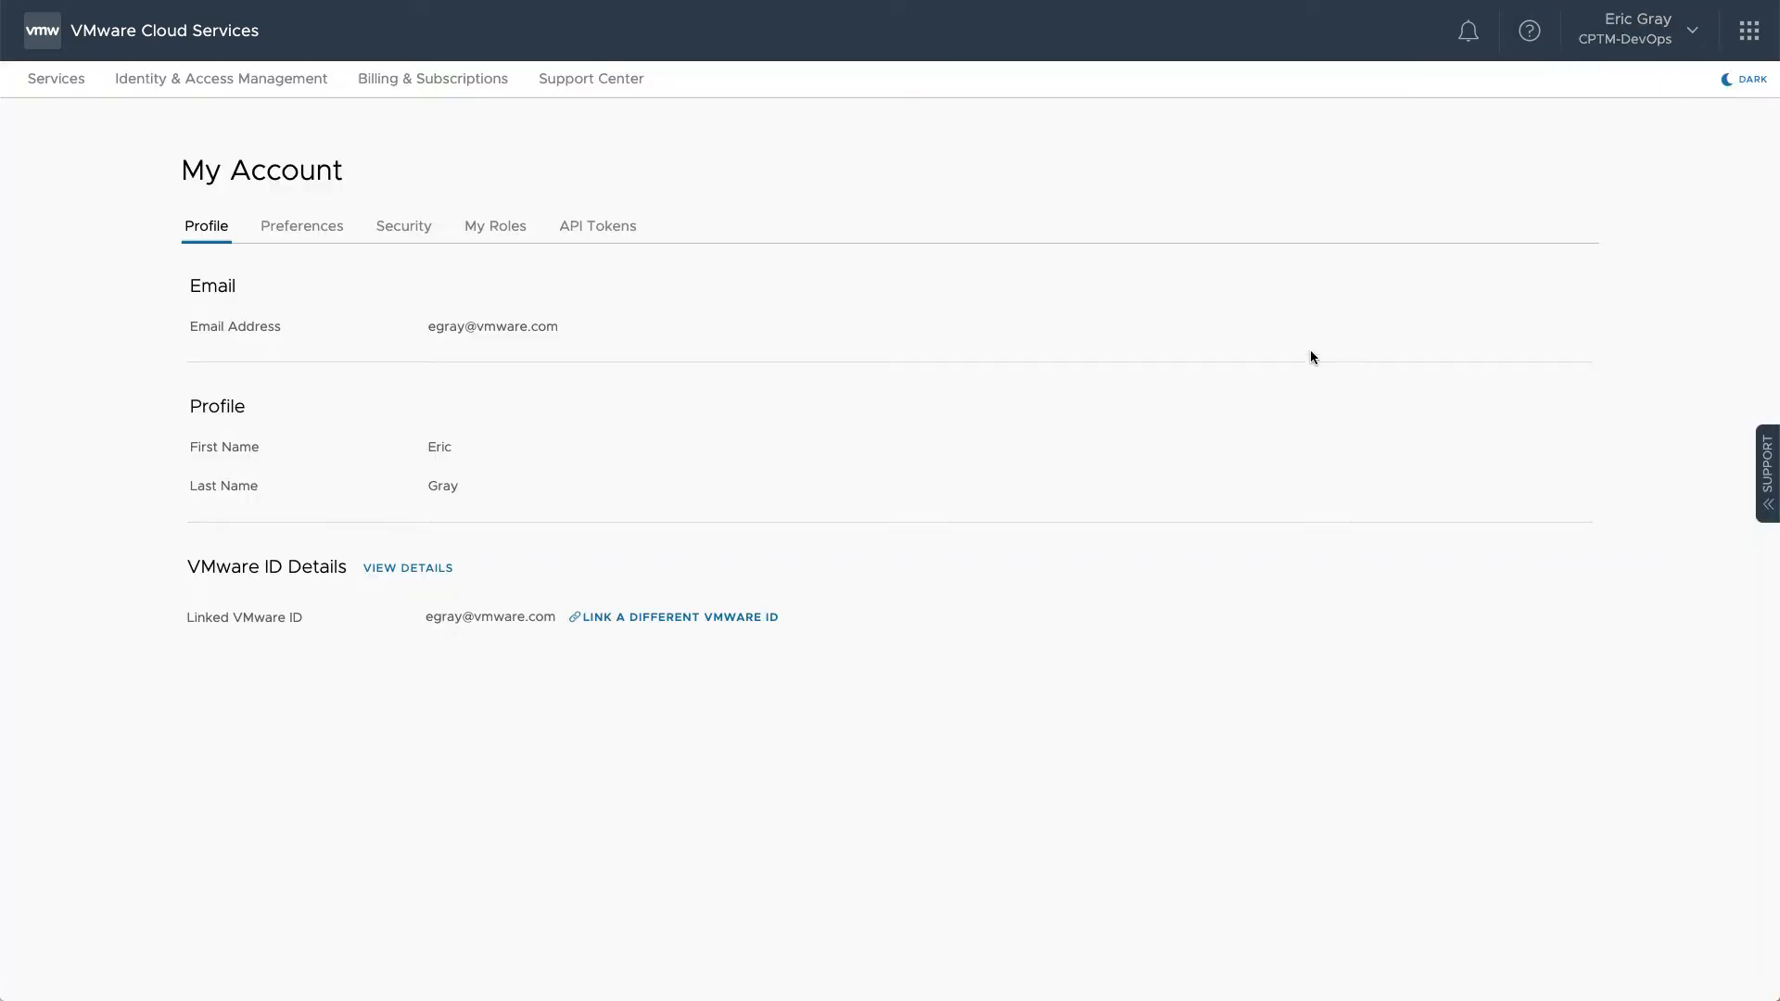
left_click(598, 224)
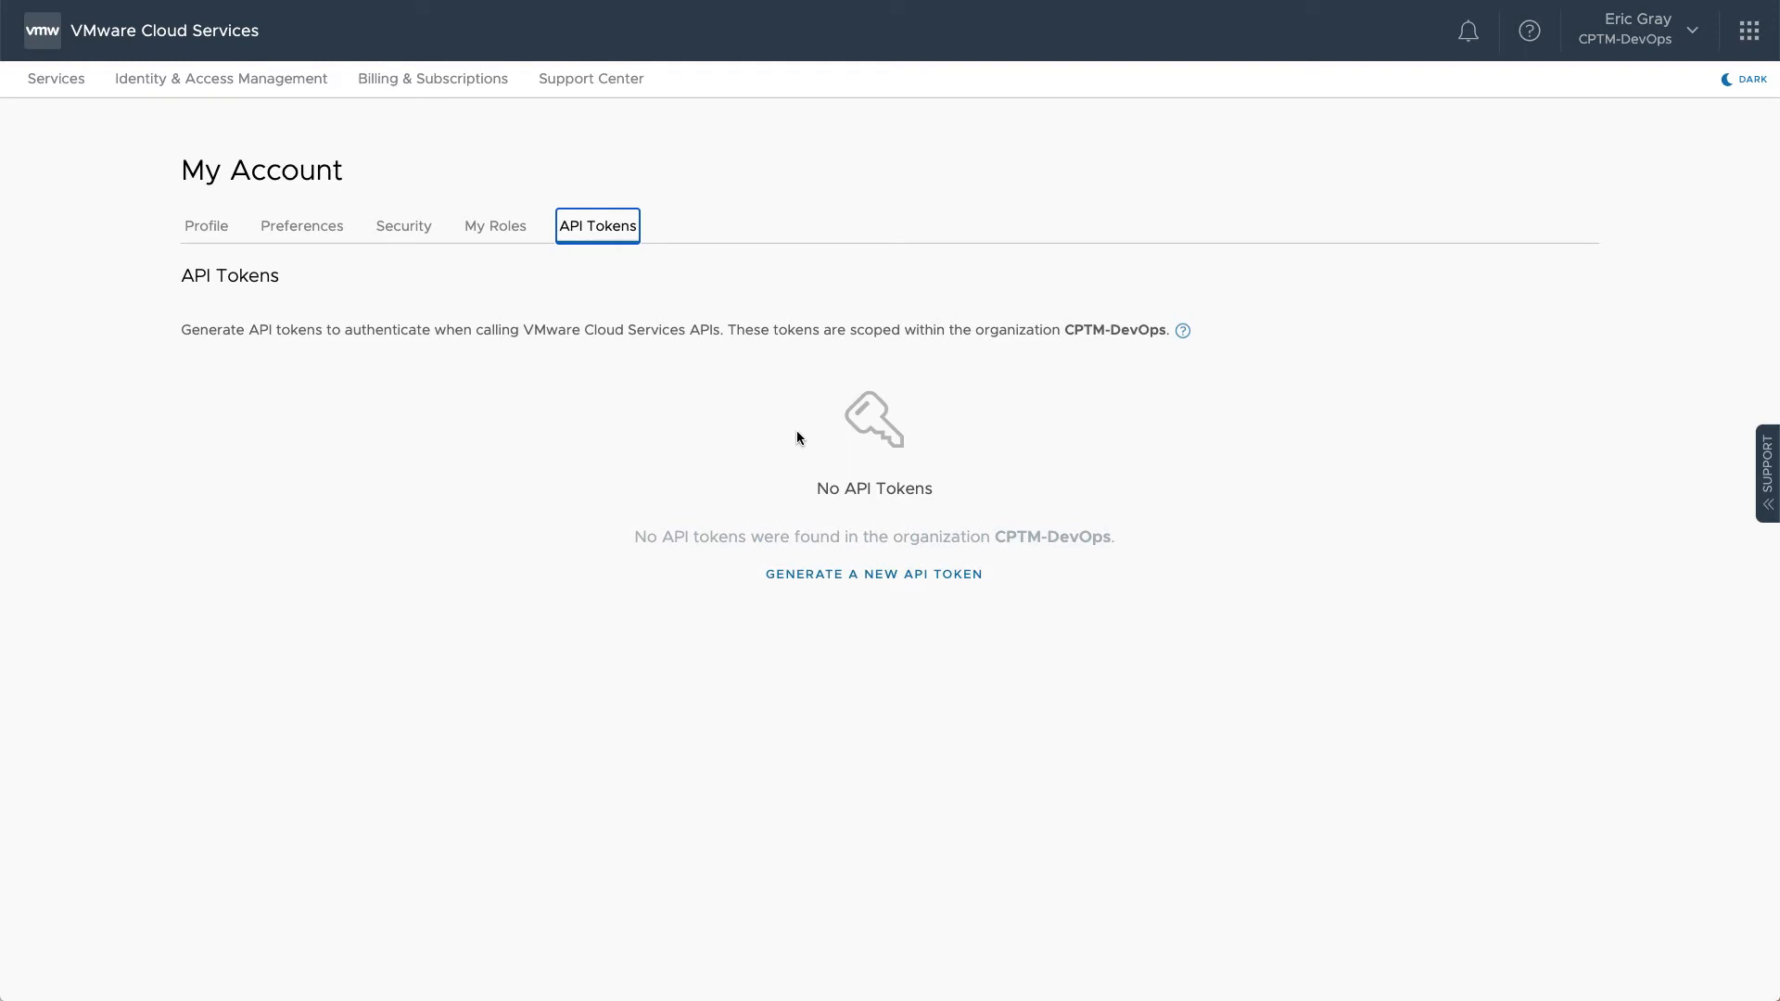
mouse_move(819, 476)
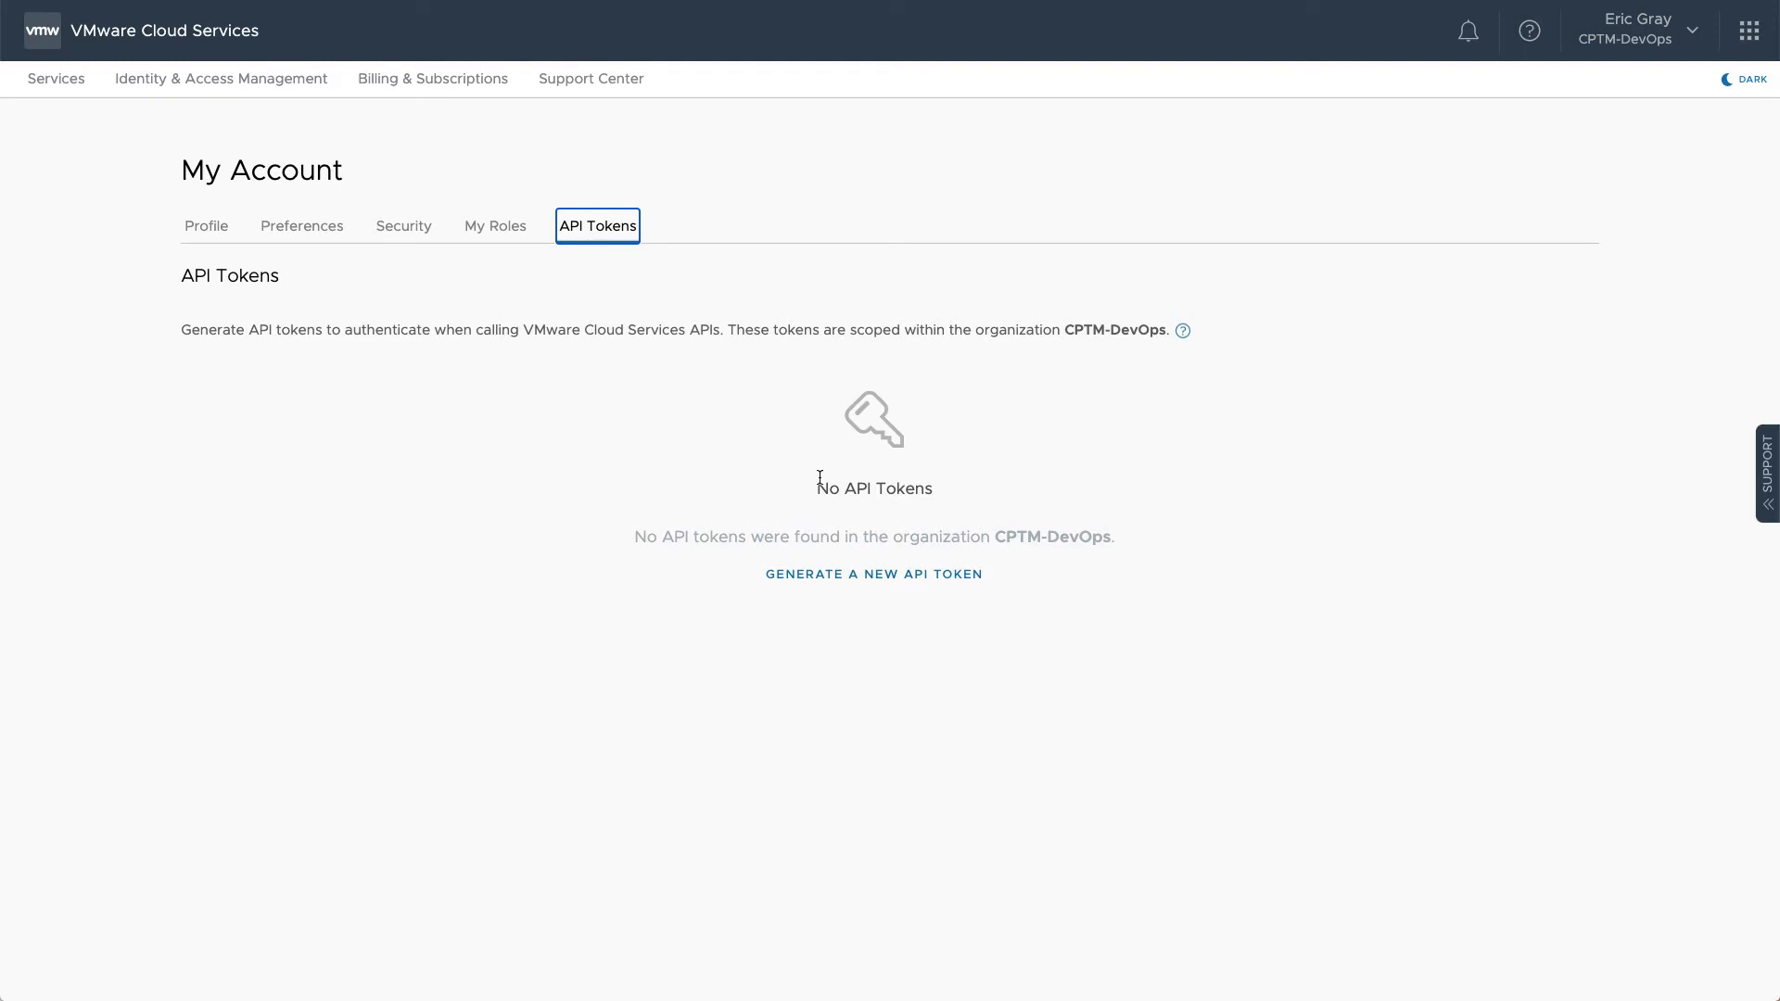
- Fill in a new API token named DevOps-All with a 6-month lifetime and All Roles
left_click(874, 573)
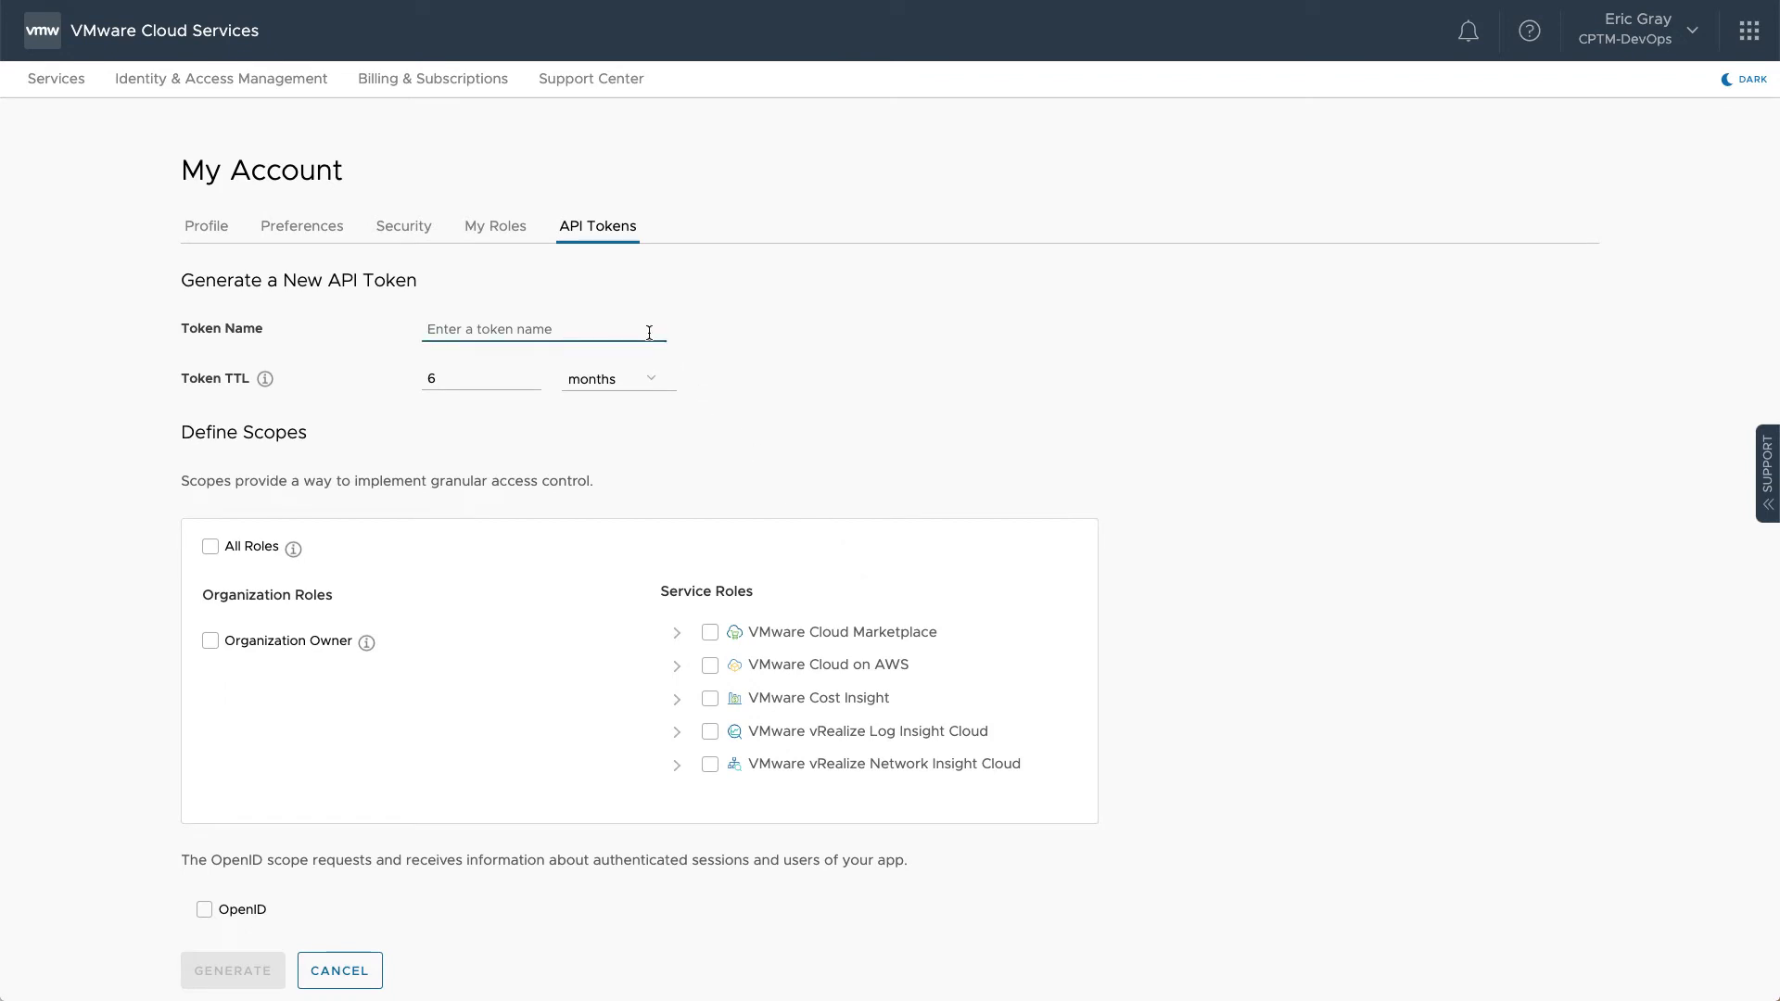
type("DevOps")
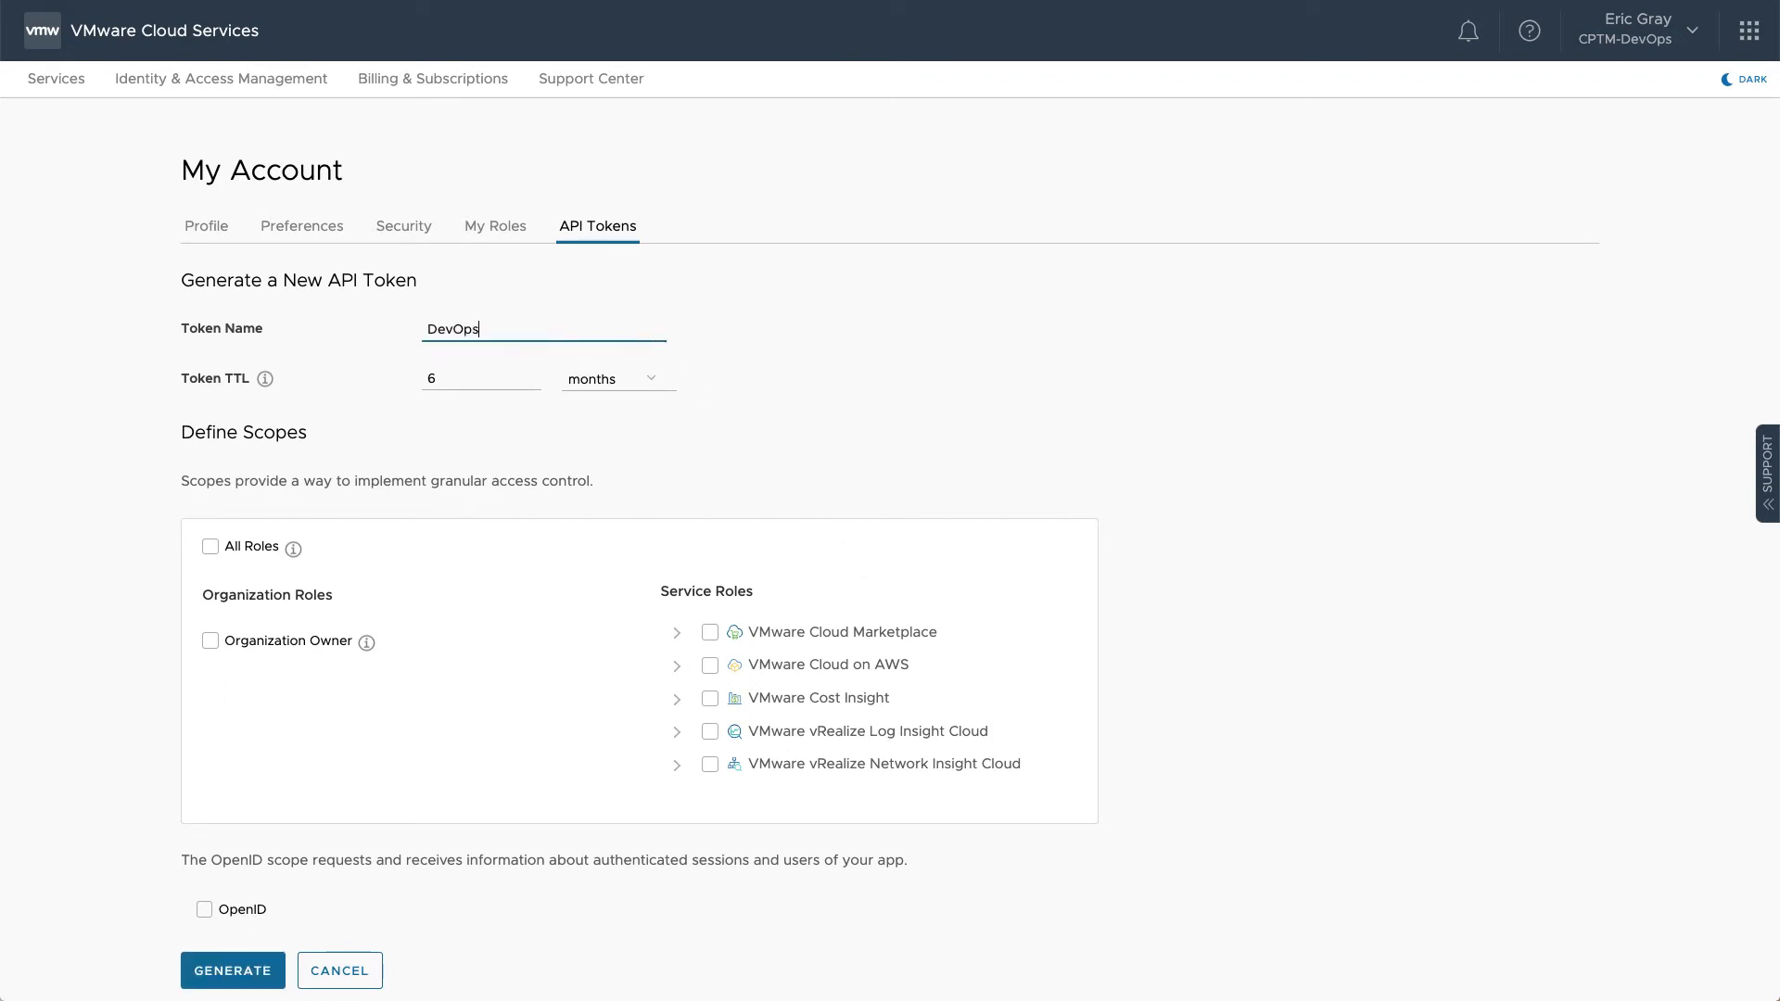
type("-All")
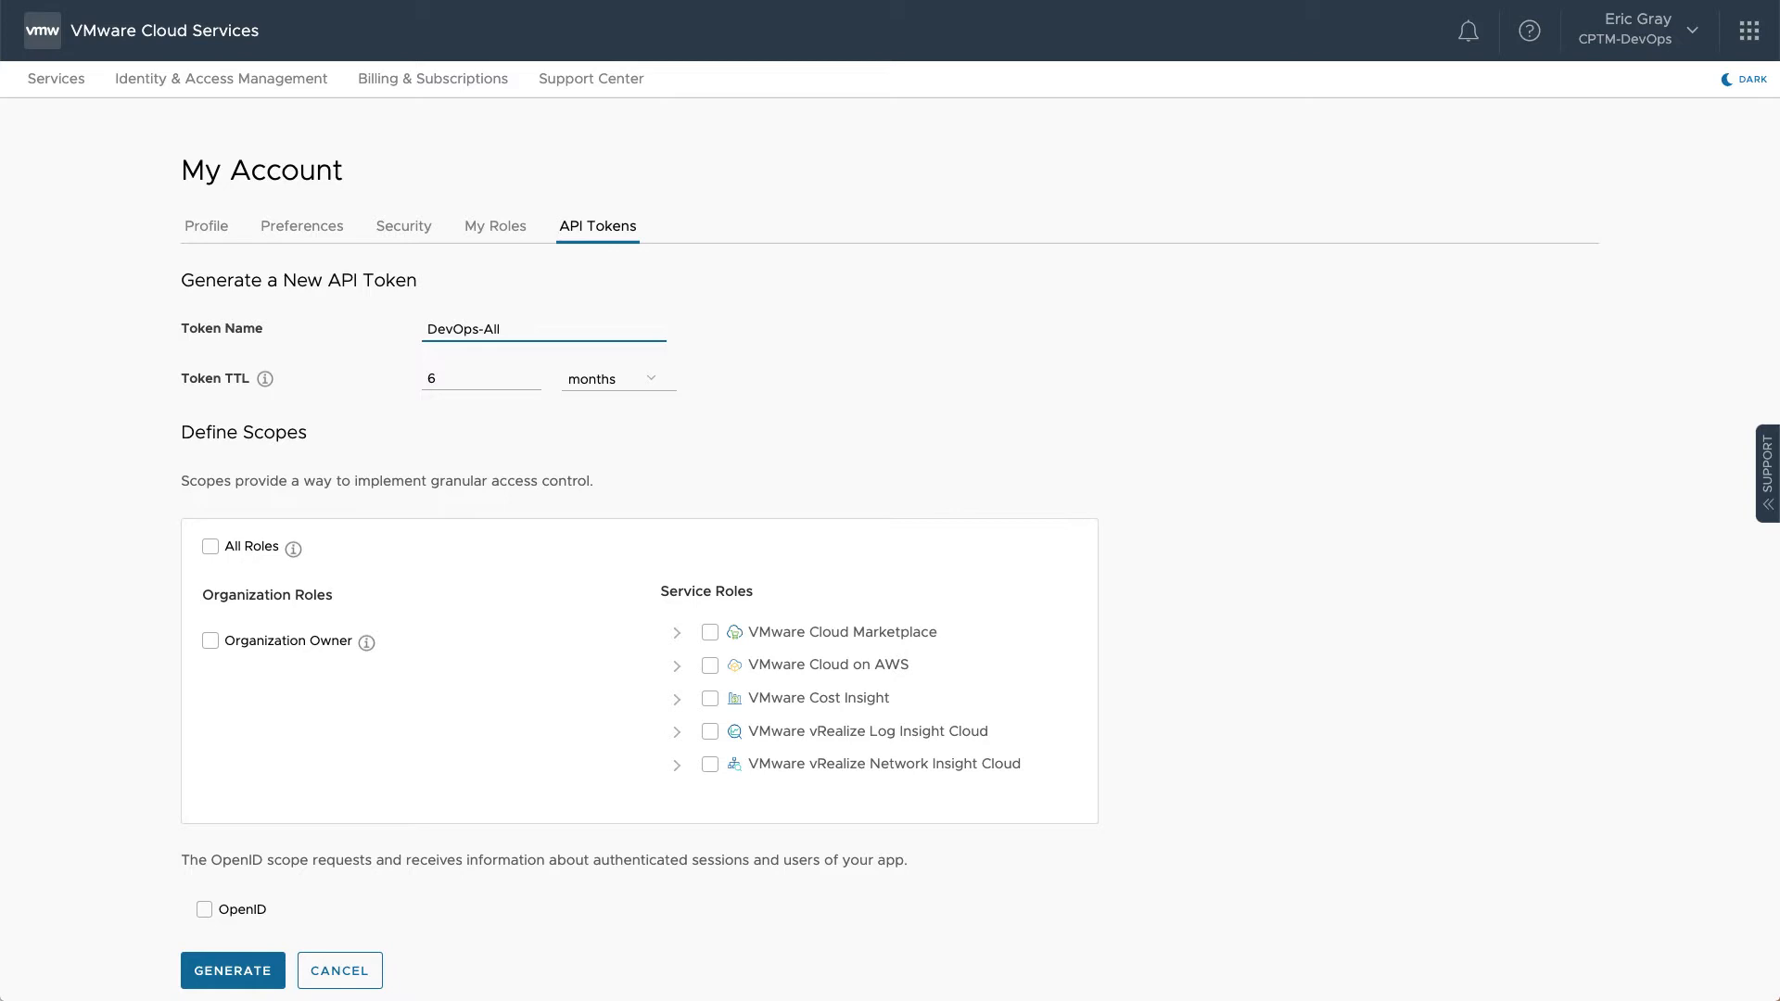
left_click(617, 378)
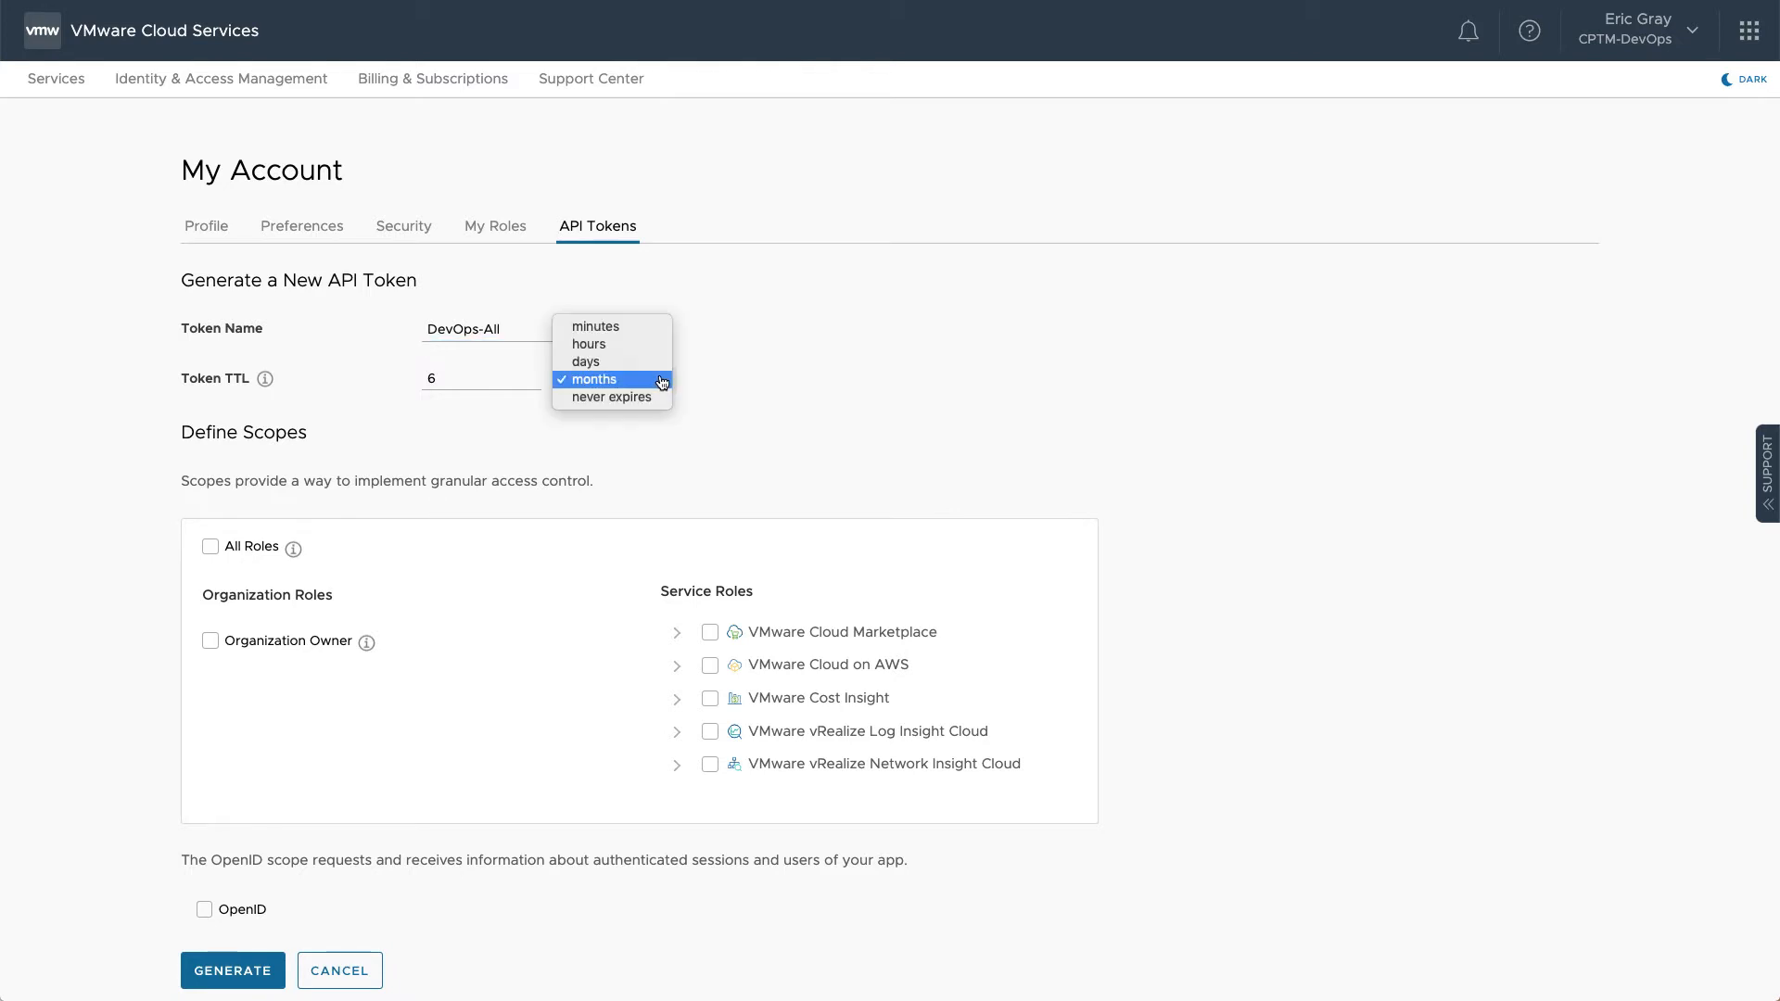
left_click(592, 379)
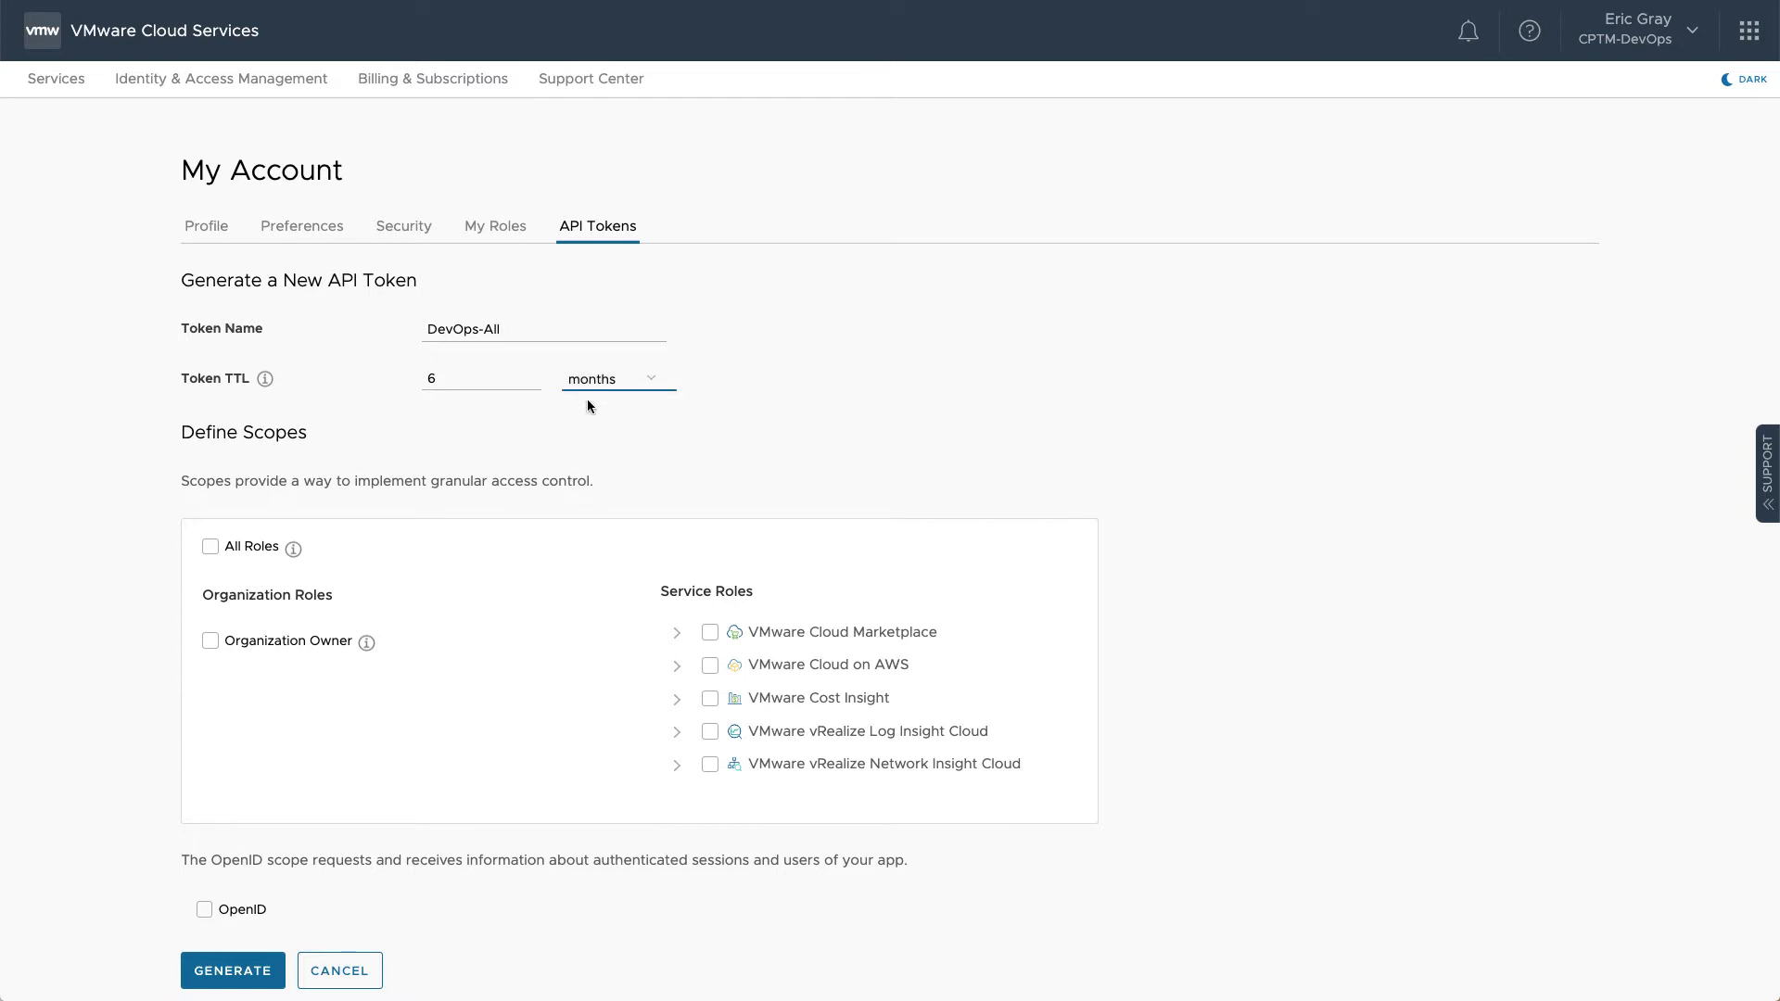
left_click(211, 547)
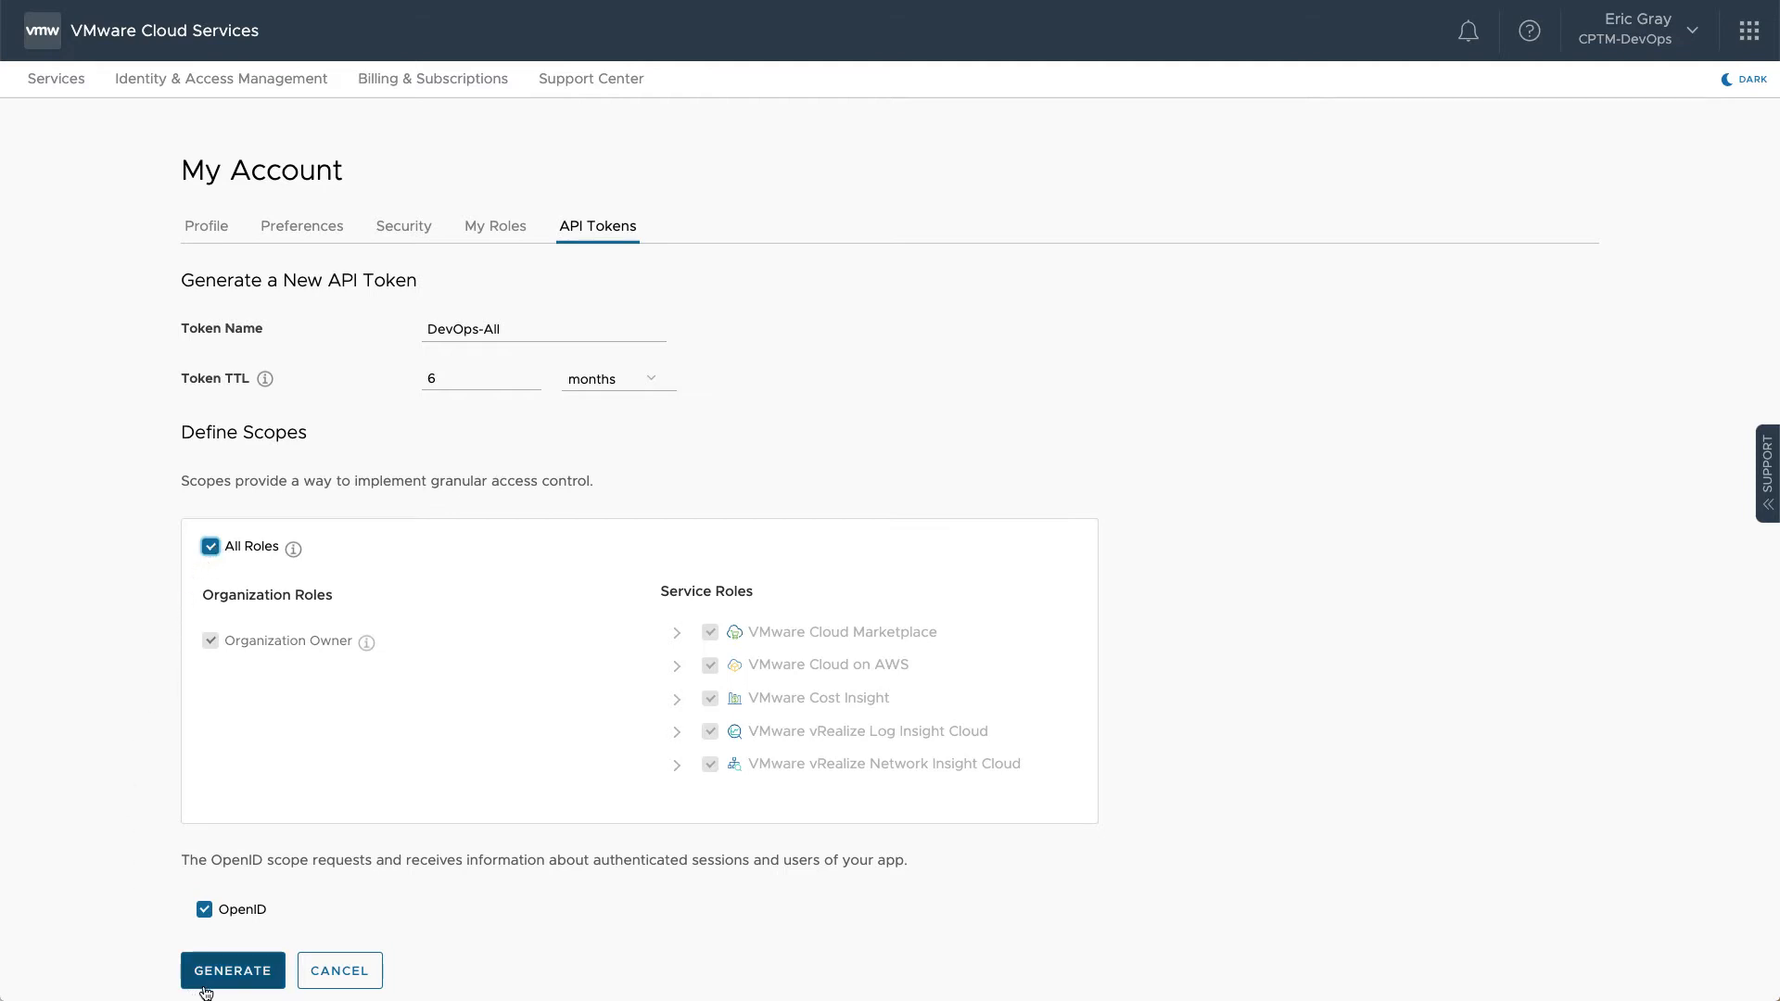
- Generate the DevOps-All token and copy its secret value
left_click(233, 970)
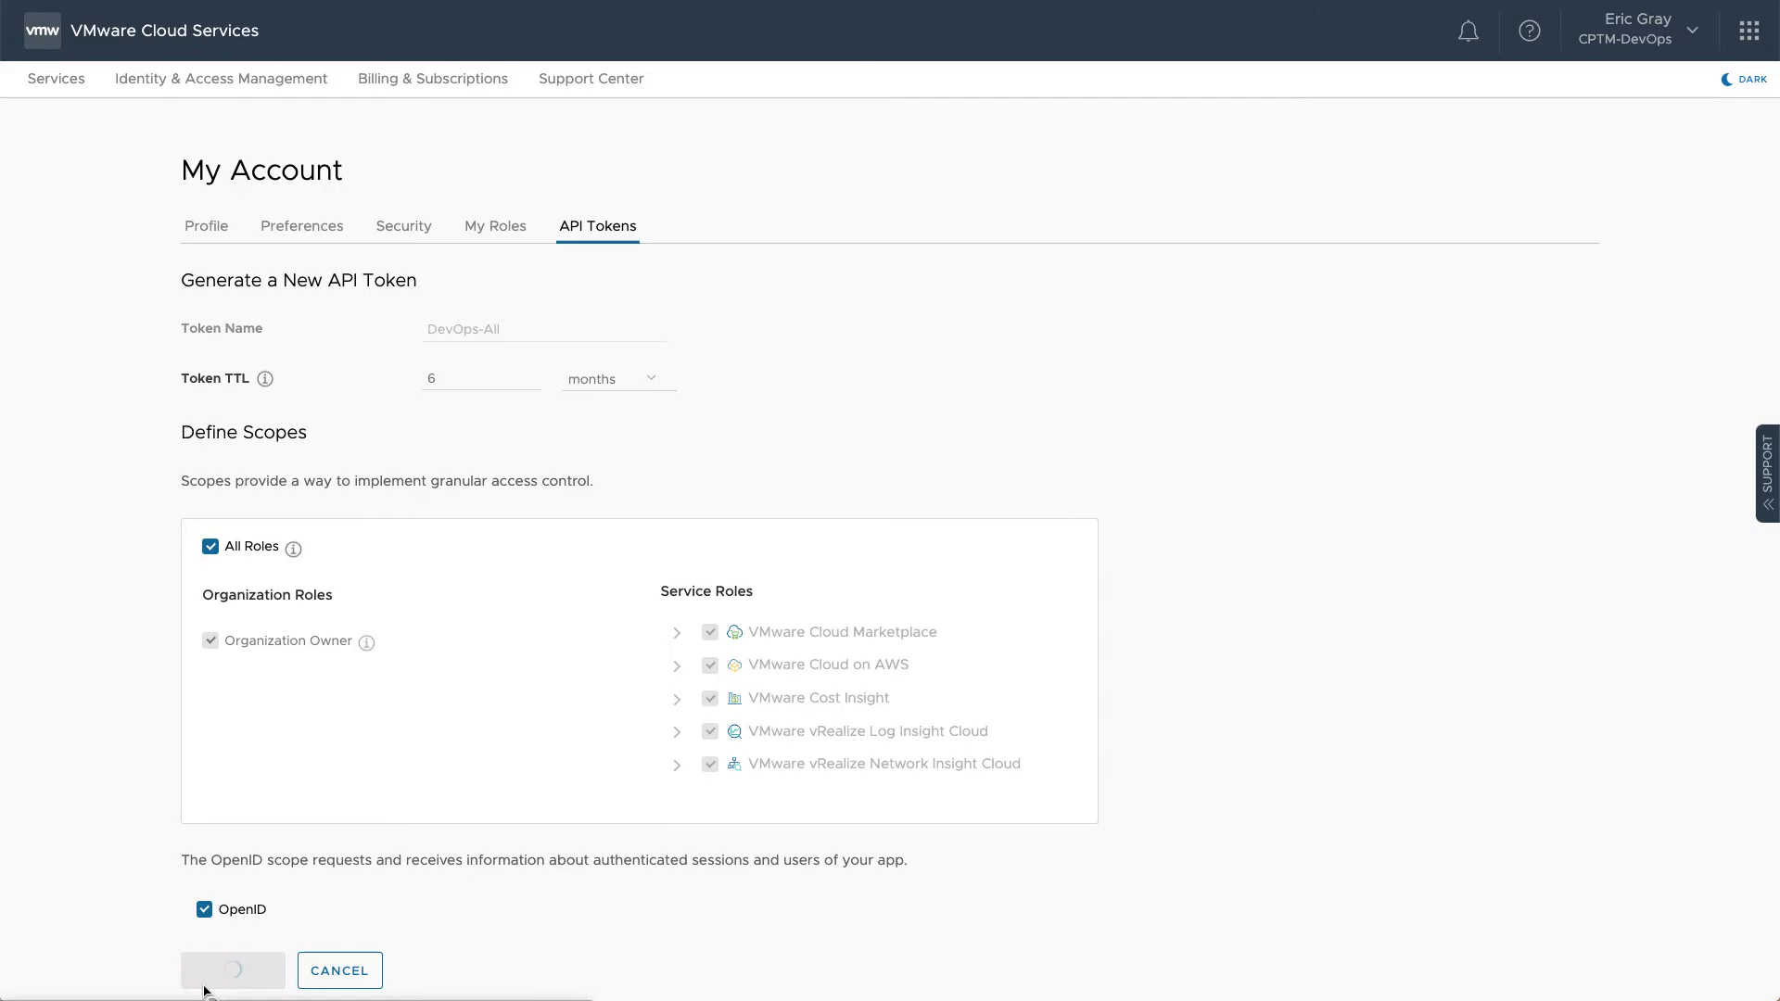
left_click(232, 970)
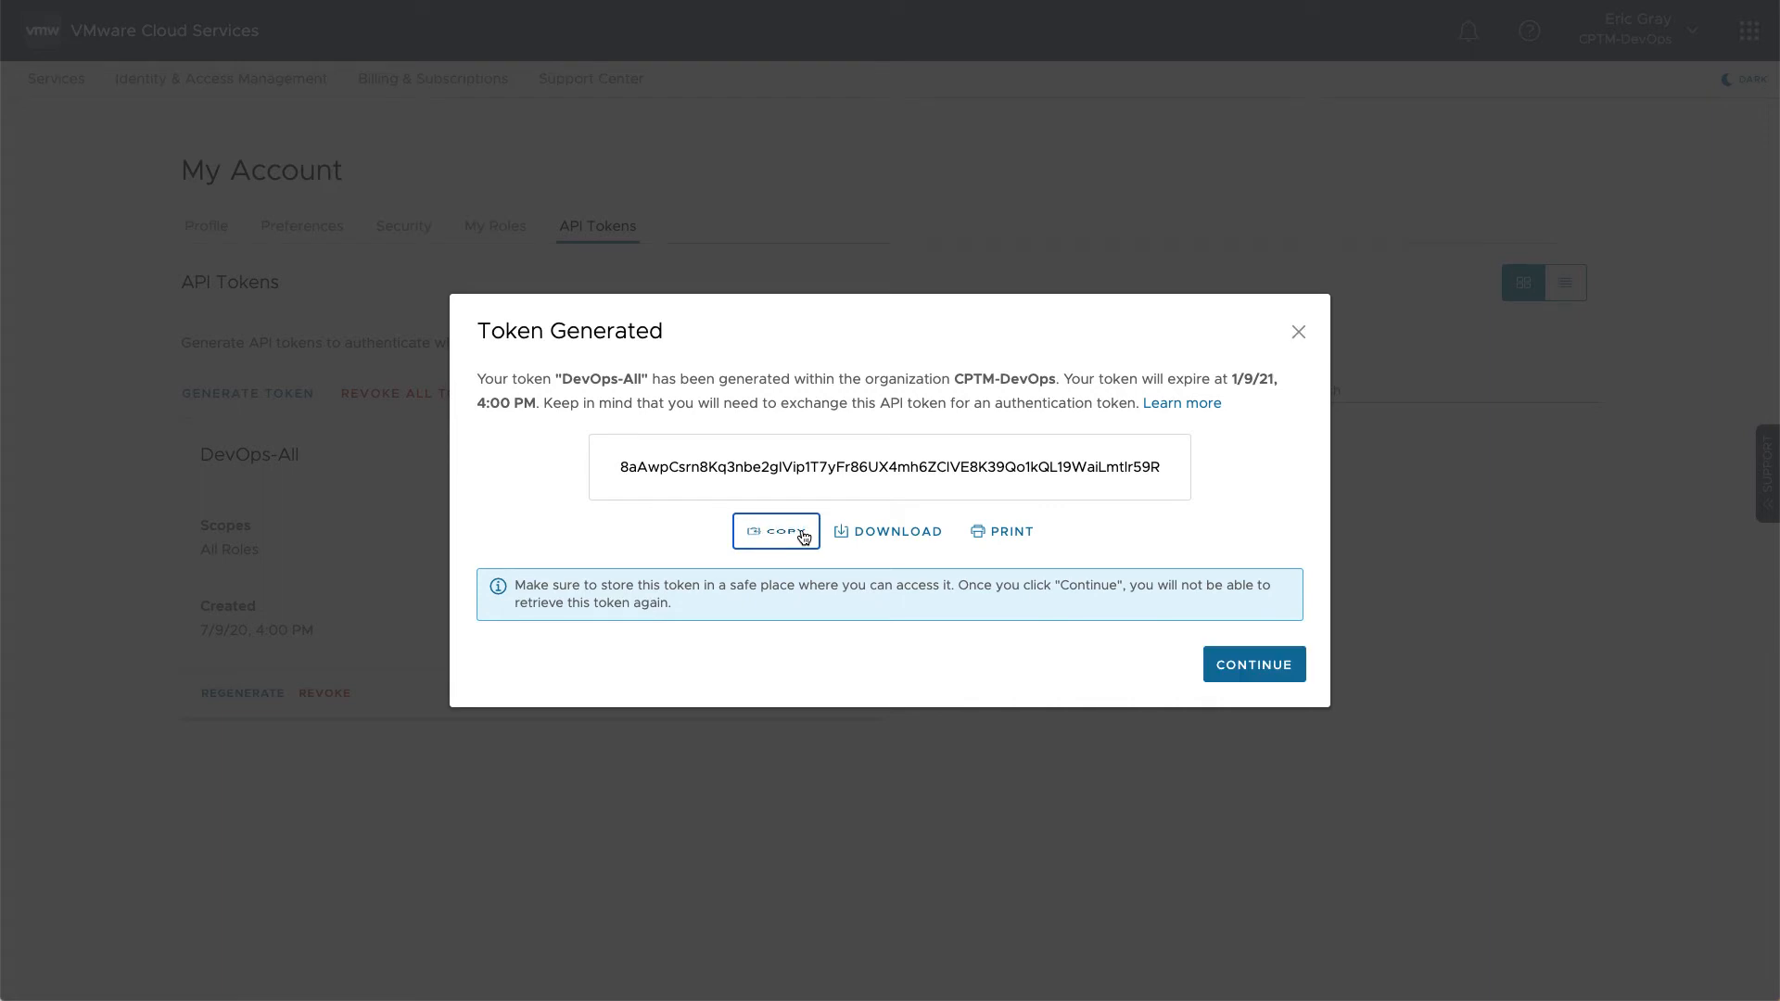
left_click(777, 530)
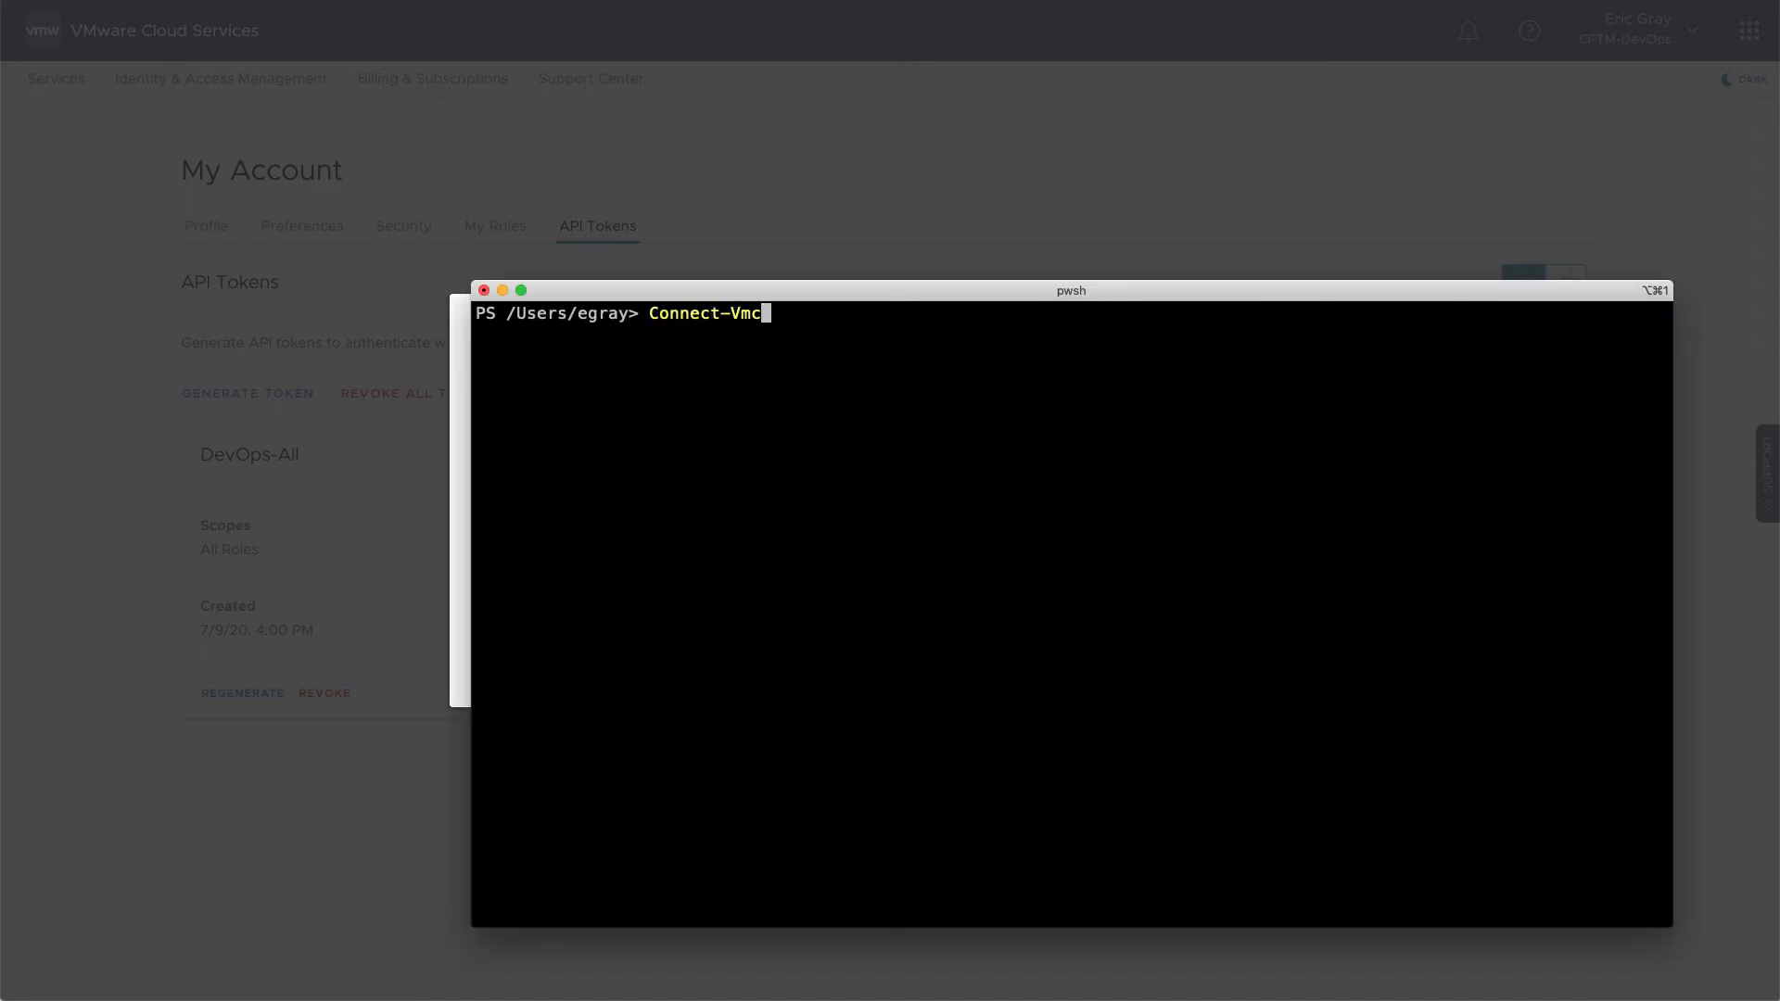
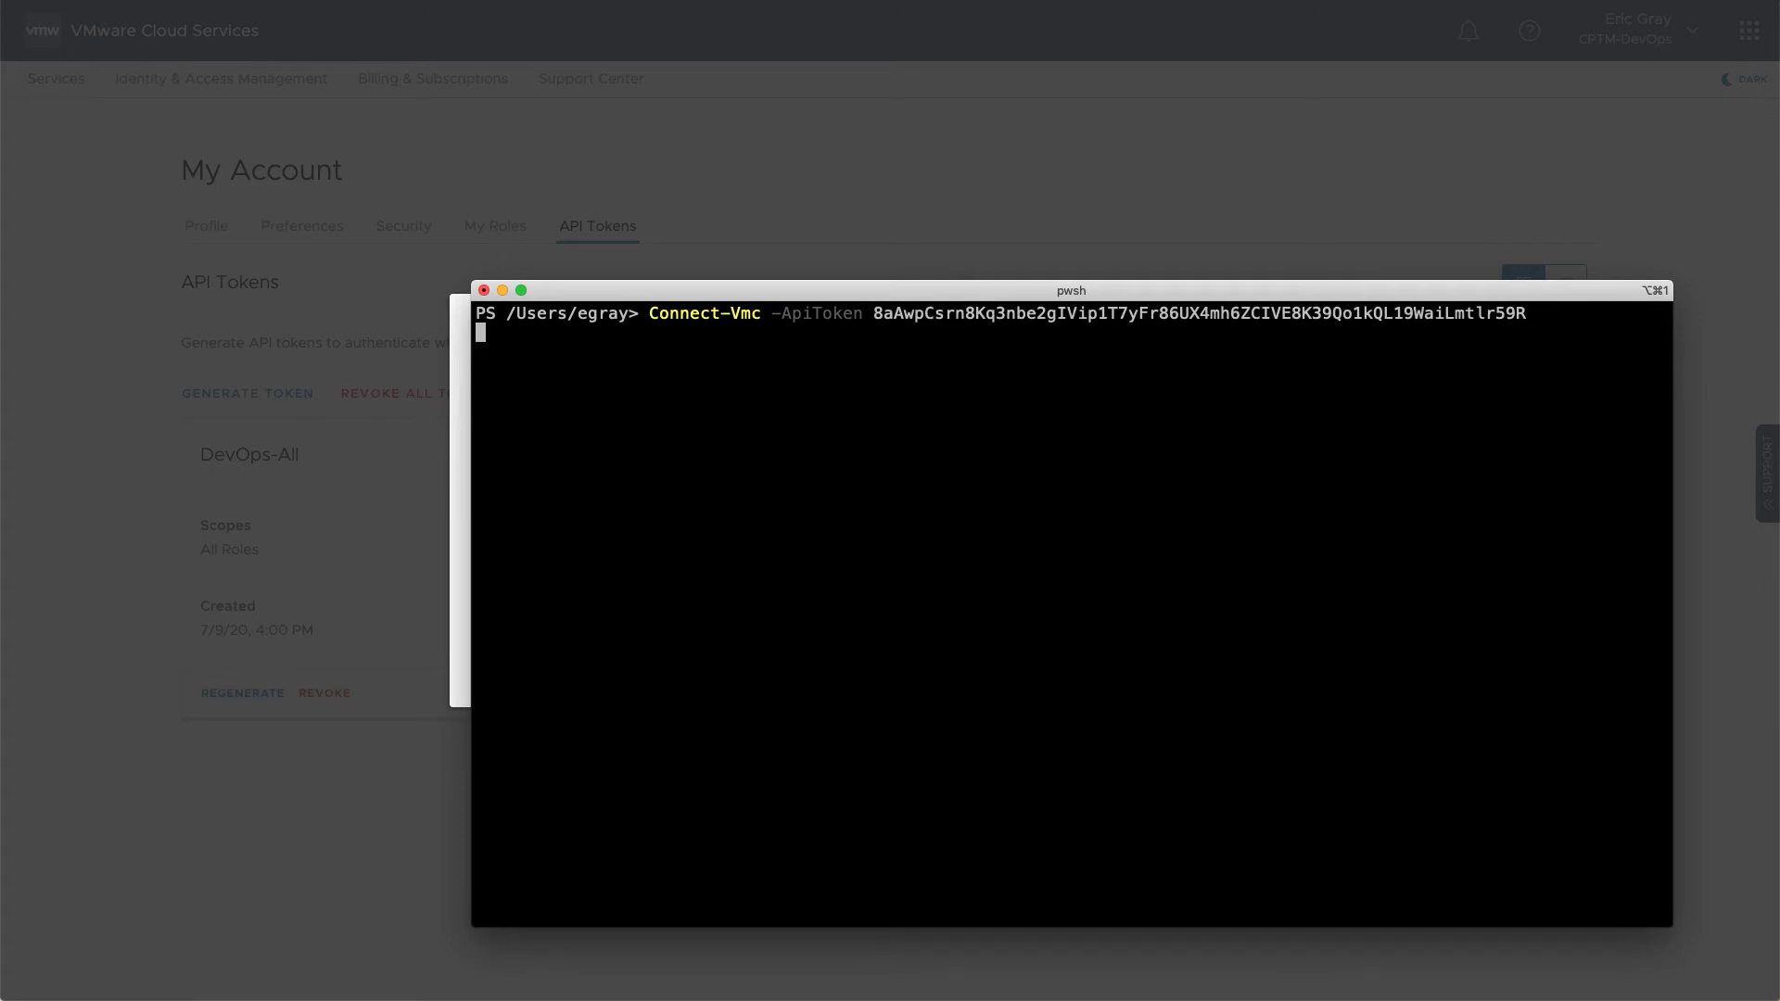
- Run Connect-Vmc with the DevOps-All API token to connect to vmc.vmware.com
key("Return")
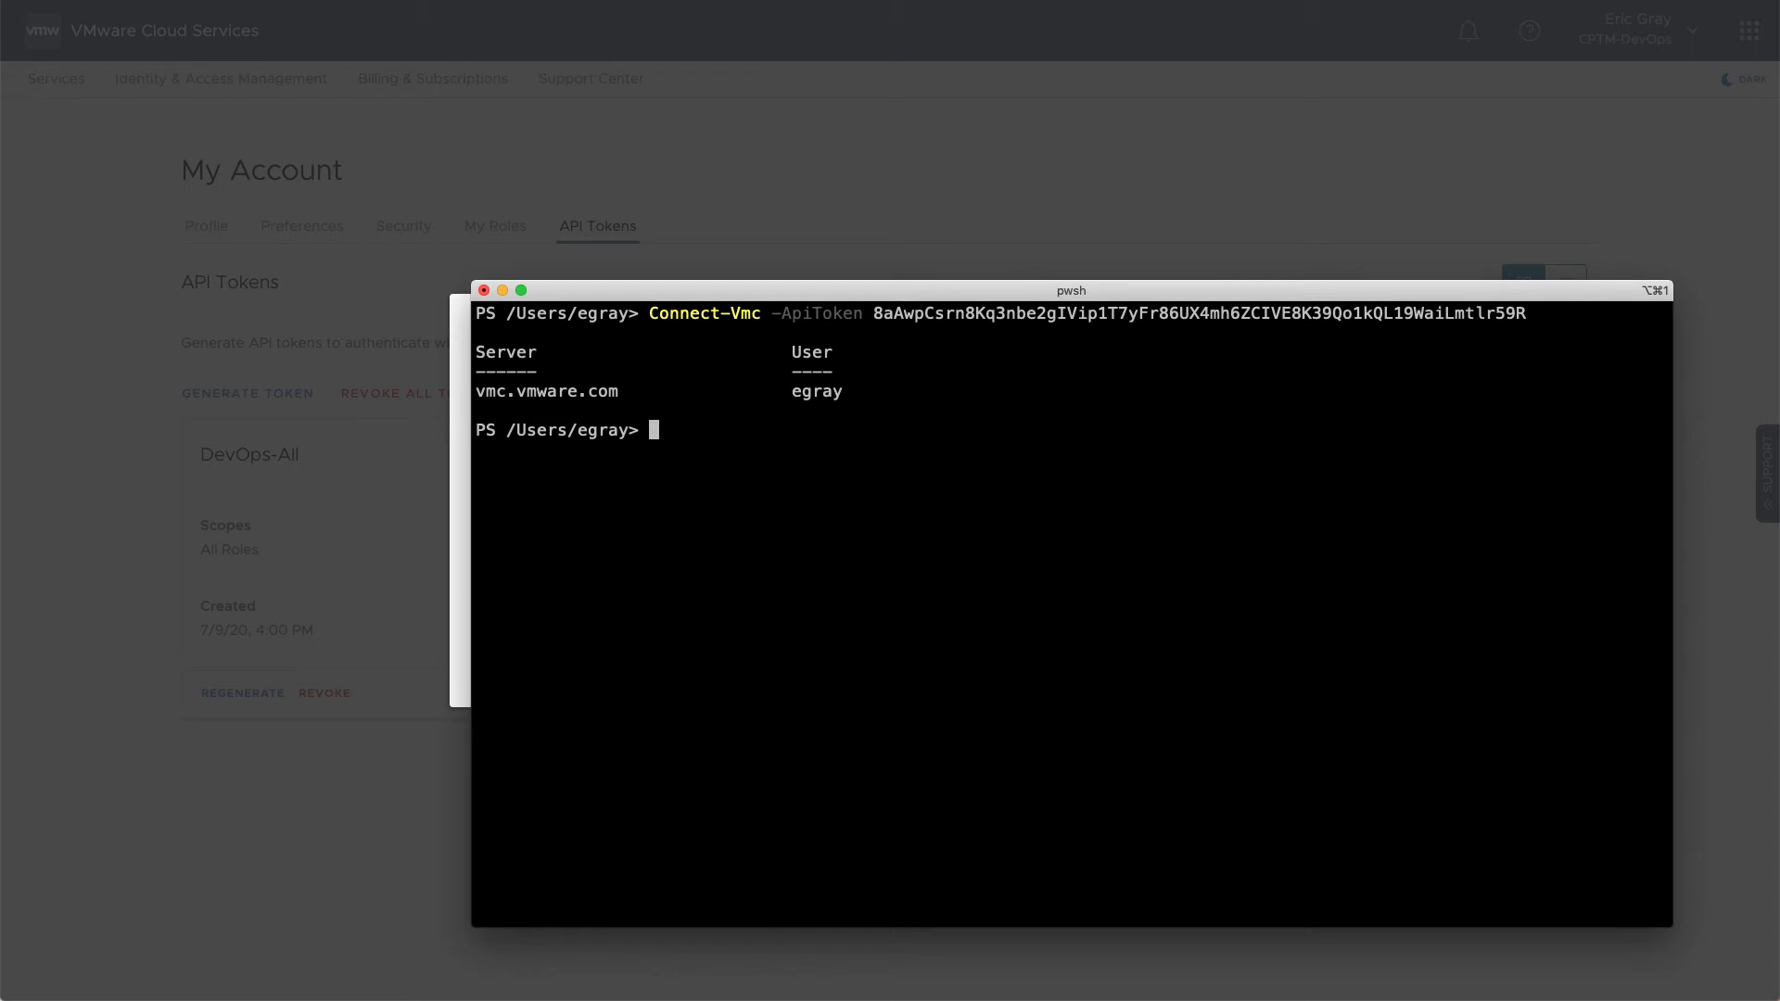
- List SDDC Alpha with Get-VmcSddc, revoke the token, and see reconnecting fail
type("Get-VmcSddc")
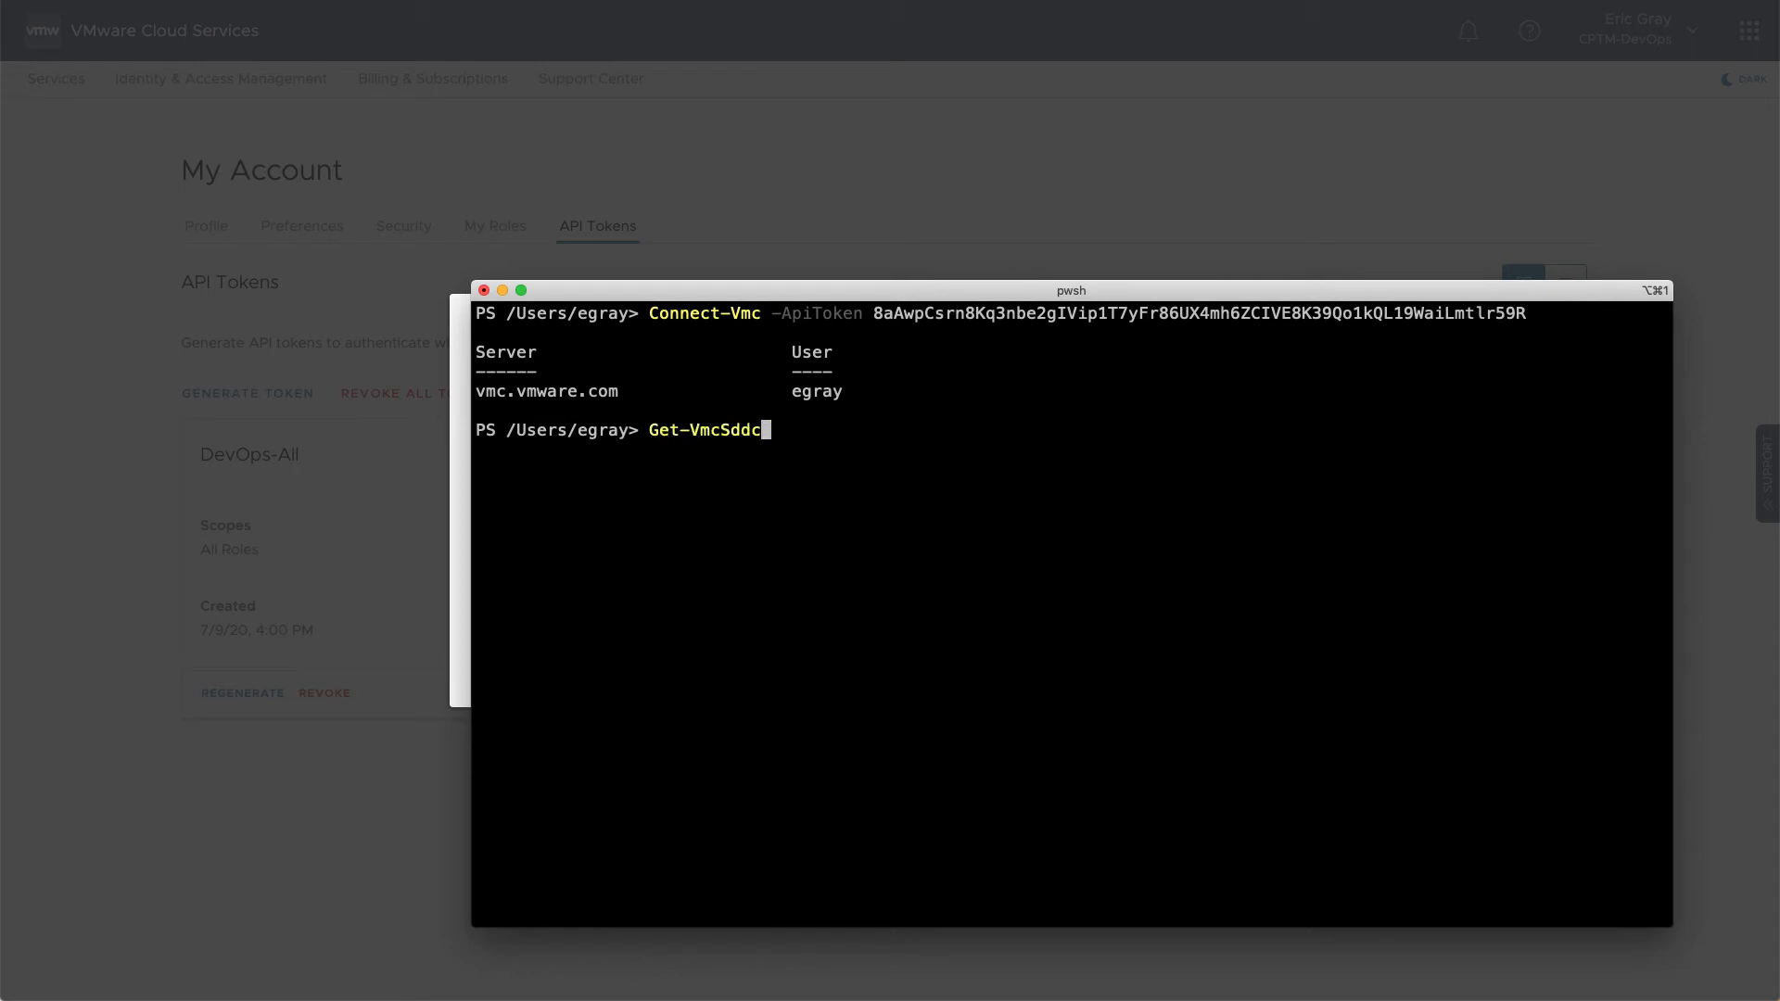
key("Return")
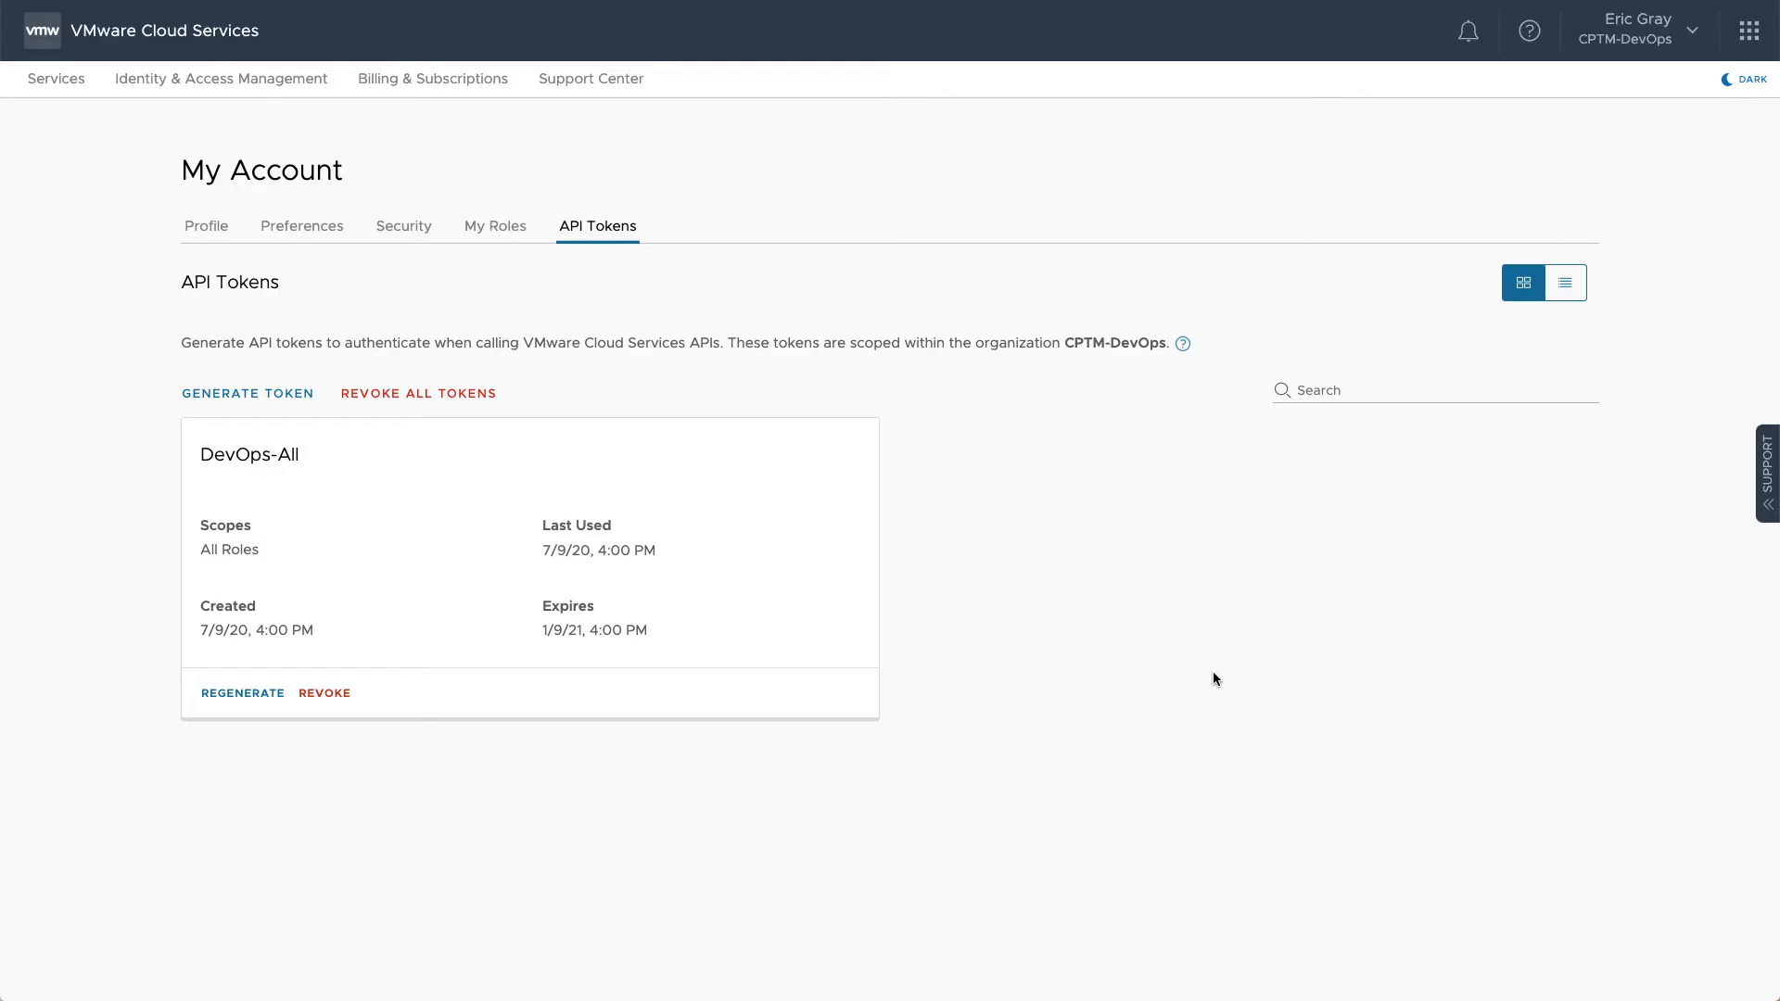
mouse_move(351, 701)
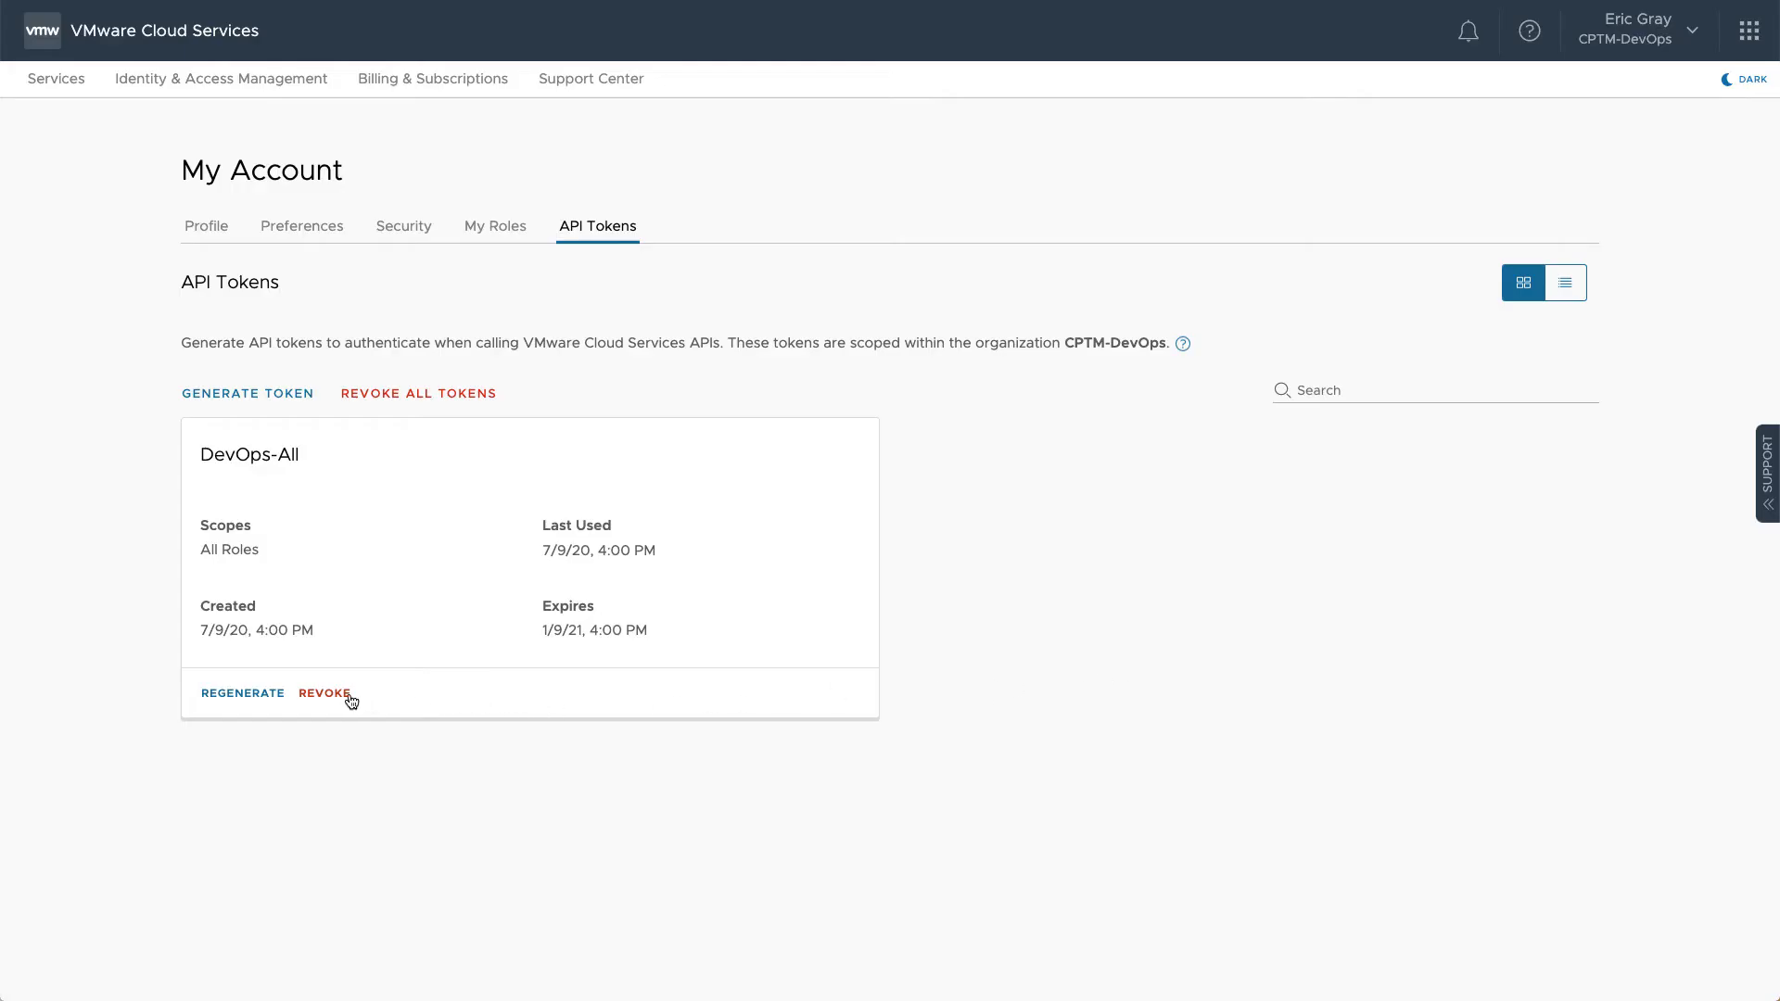
left_click(323, 694)
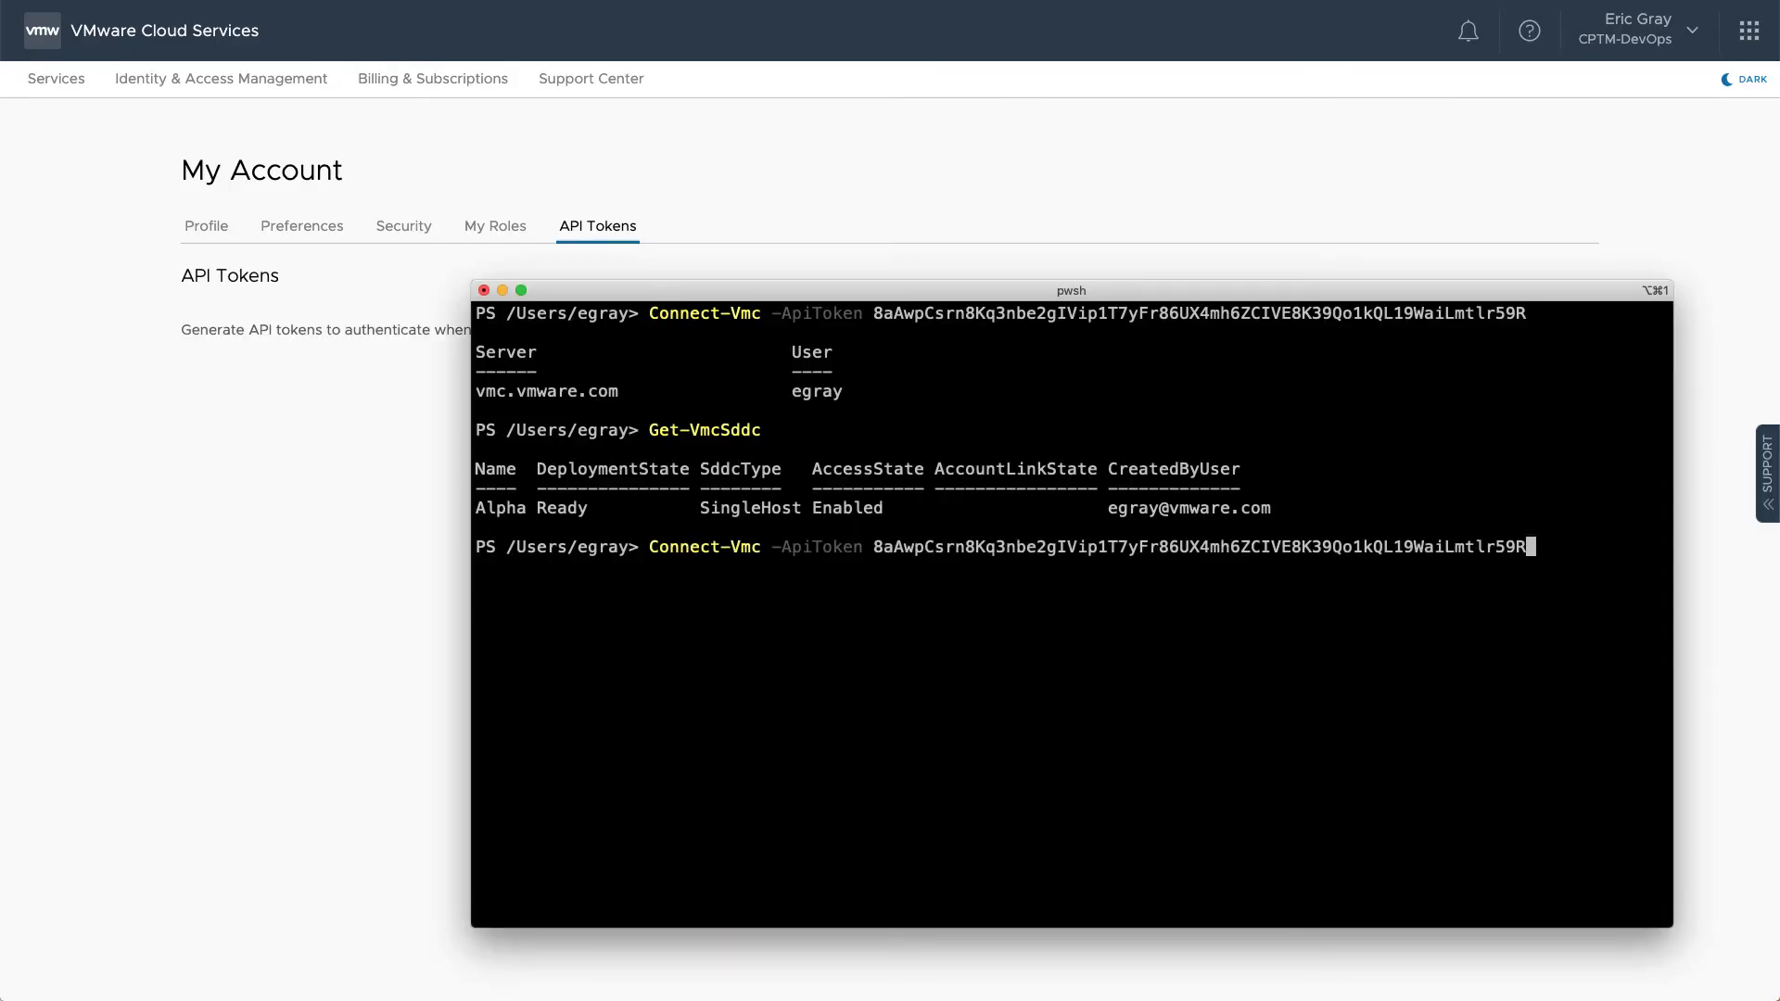
key("Return")
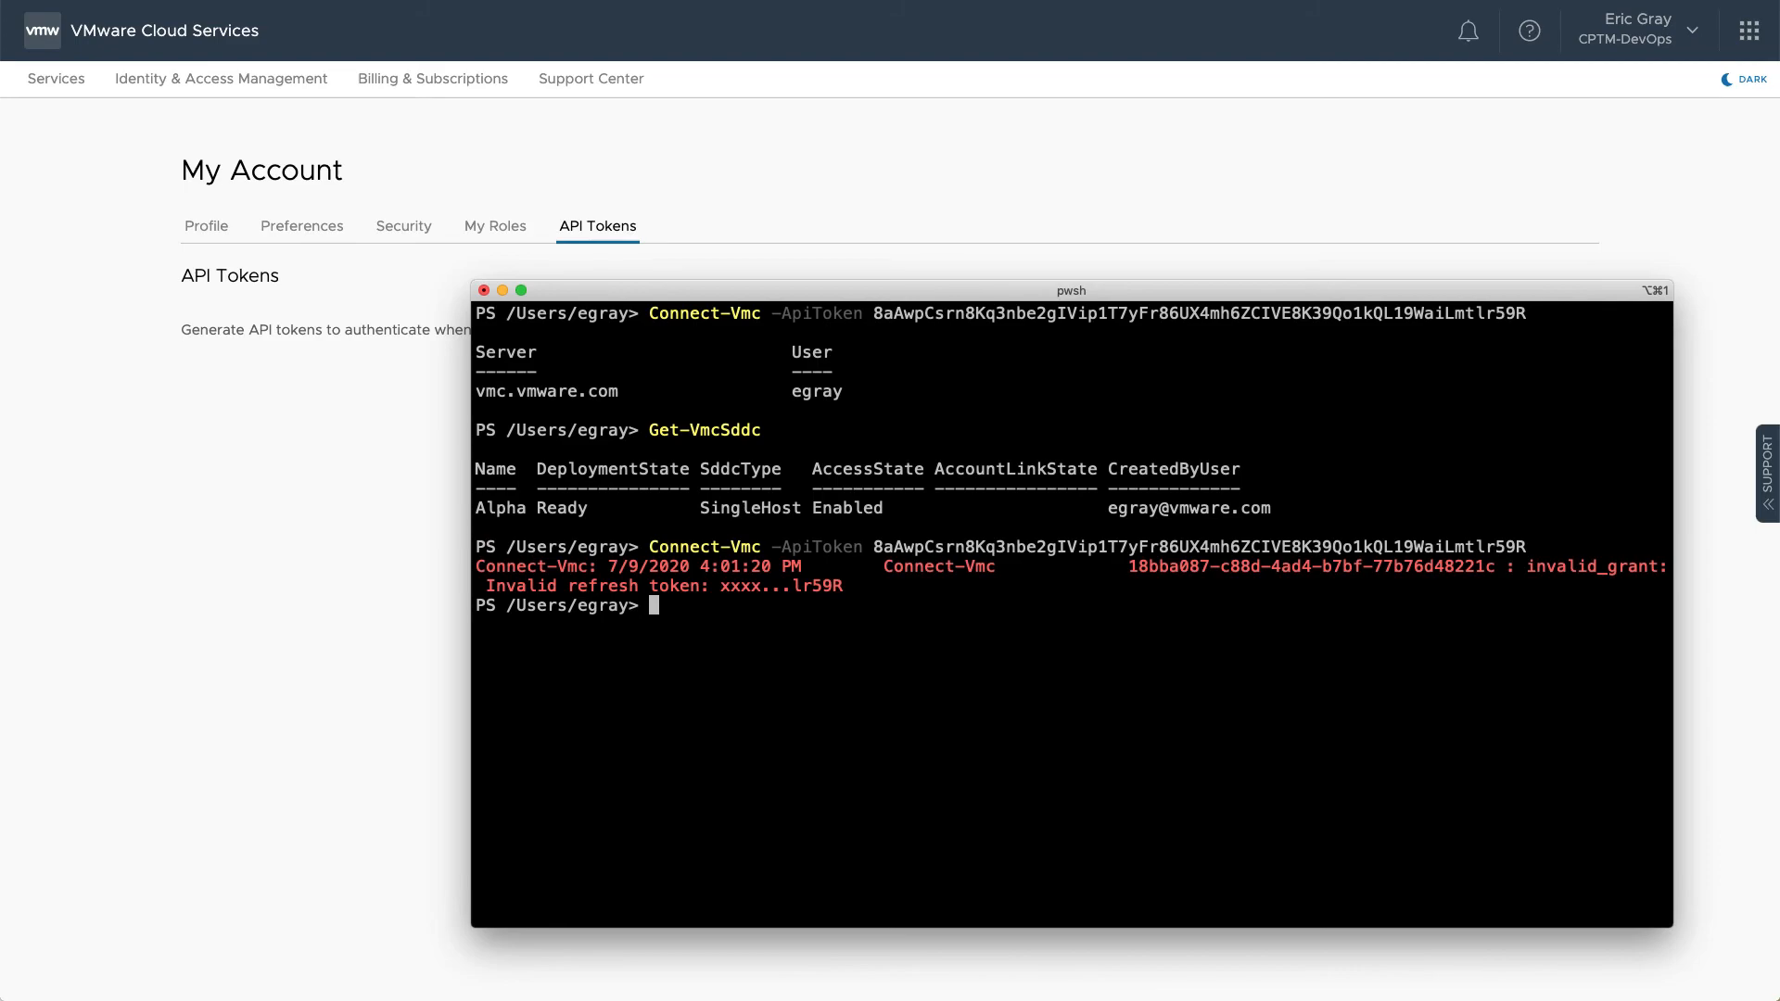